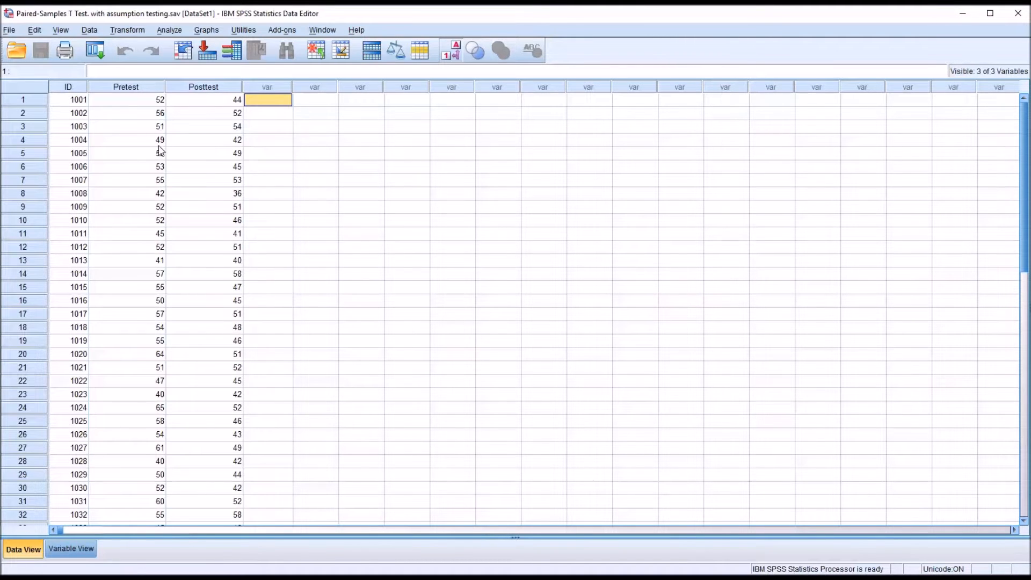
# Step: Inspect the ID, Pretest (52) and Posttest (44) values for participant 1001
pyautogui.click(68, 99)
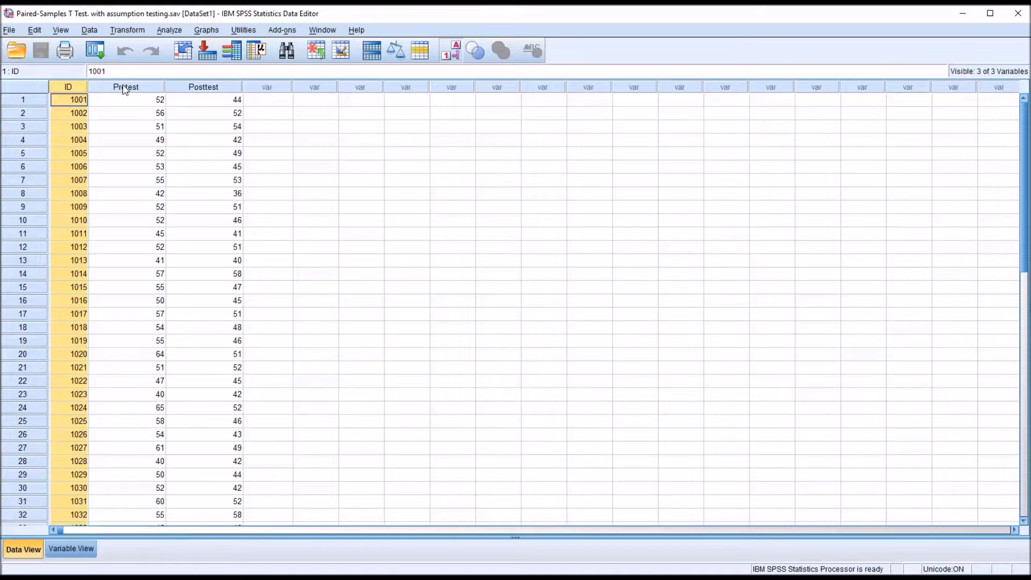
pyautogui.click(203, 100)
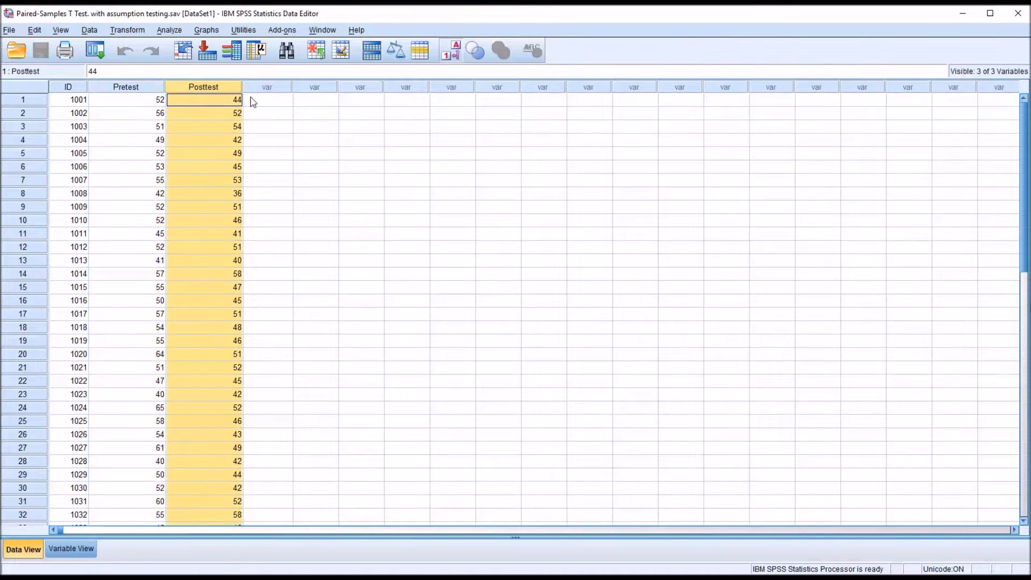
pyautogui.click(267, 100)
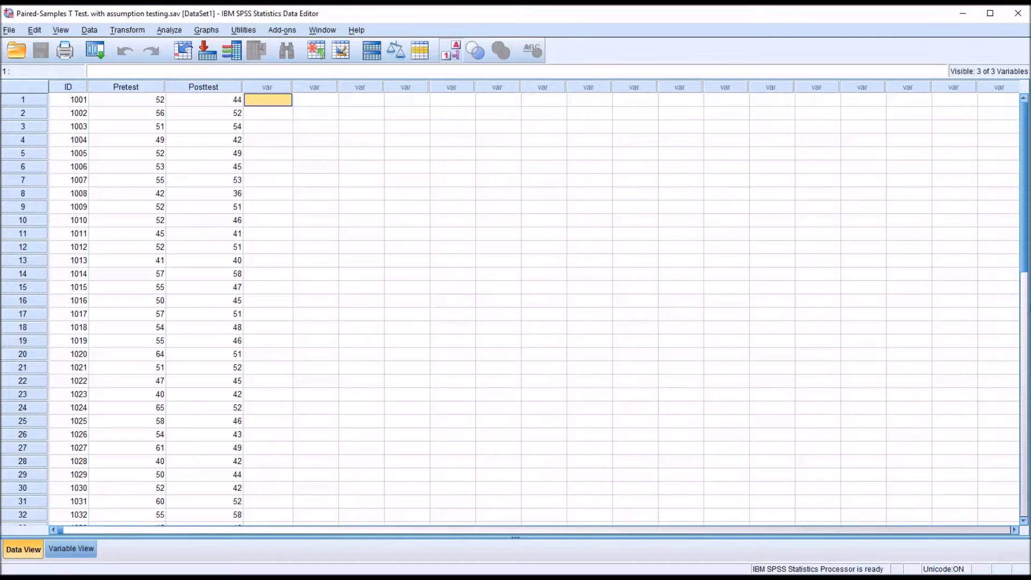
pyautogui.scroll(-3)
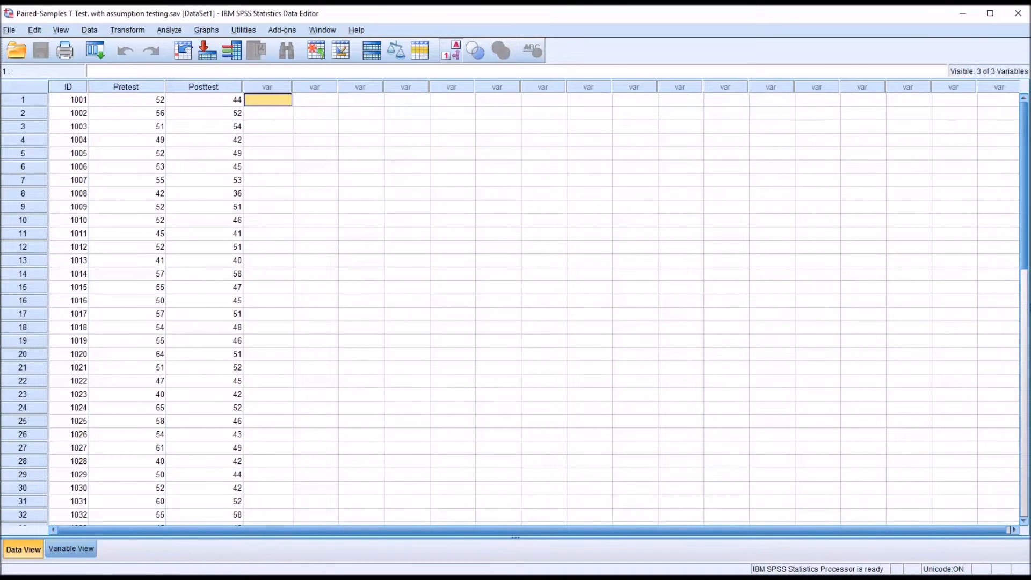
pyautogui.moveTo(345, 177)
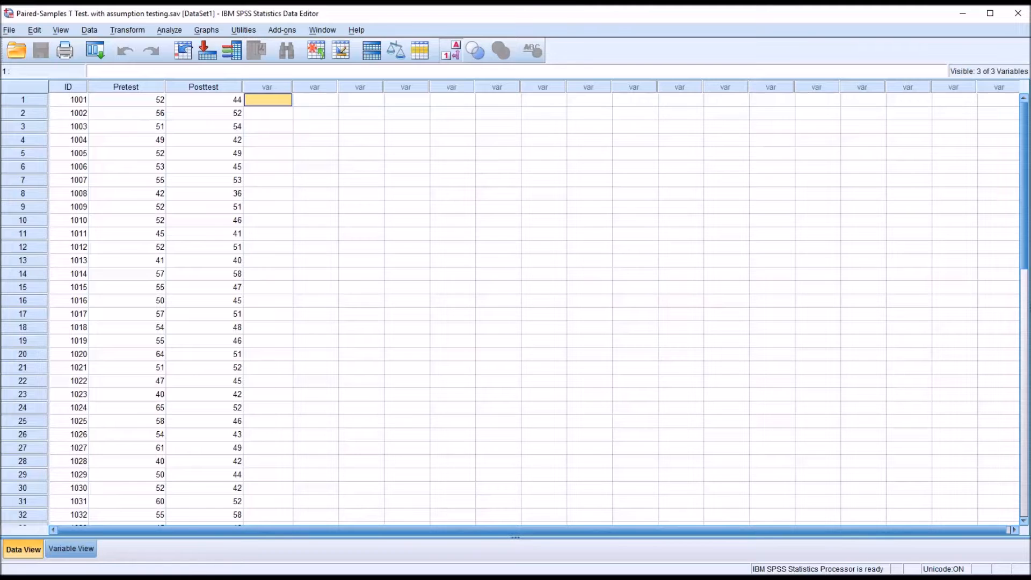
pyautogui.moveTo(267, 172)
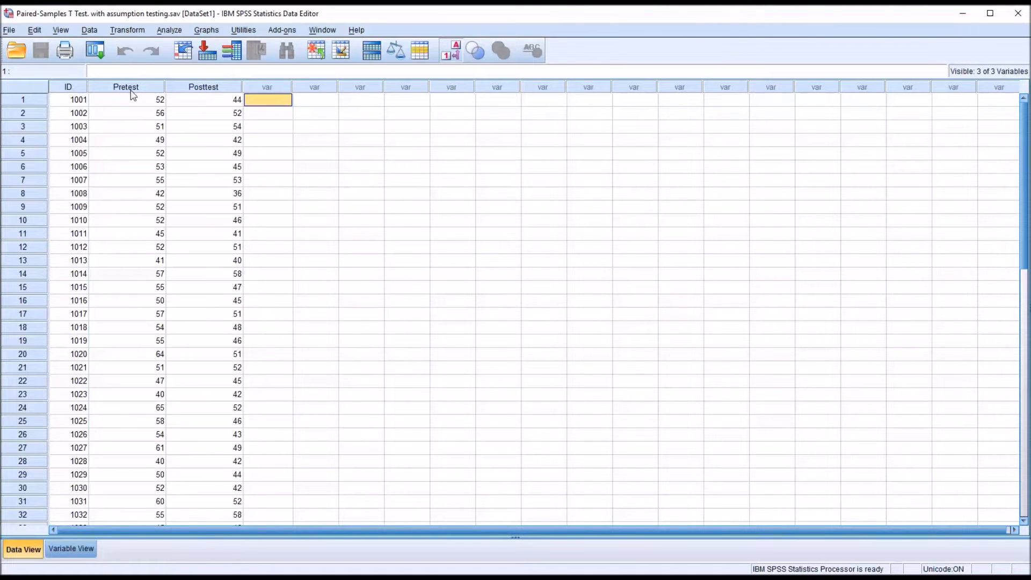
pyautogui.click(126, 100)
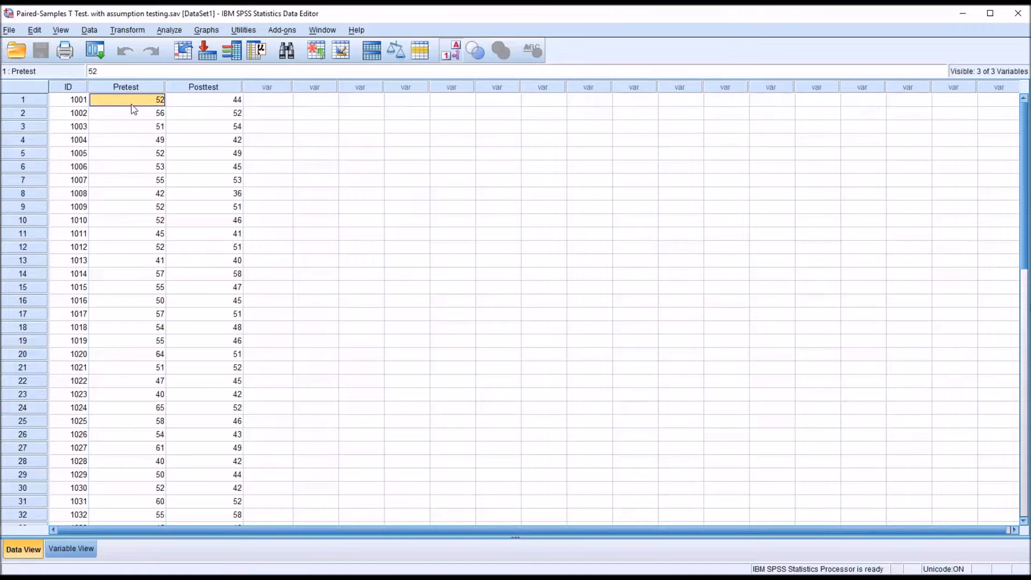
pyautogui.moveTo(153, 100)
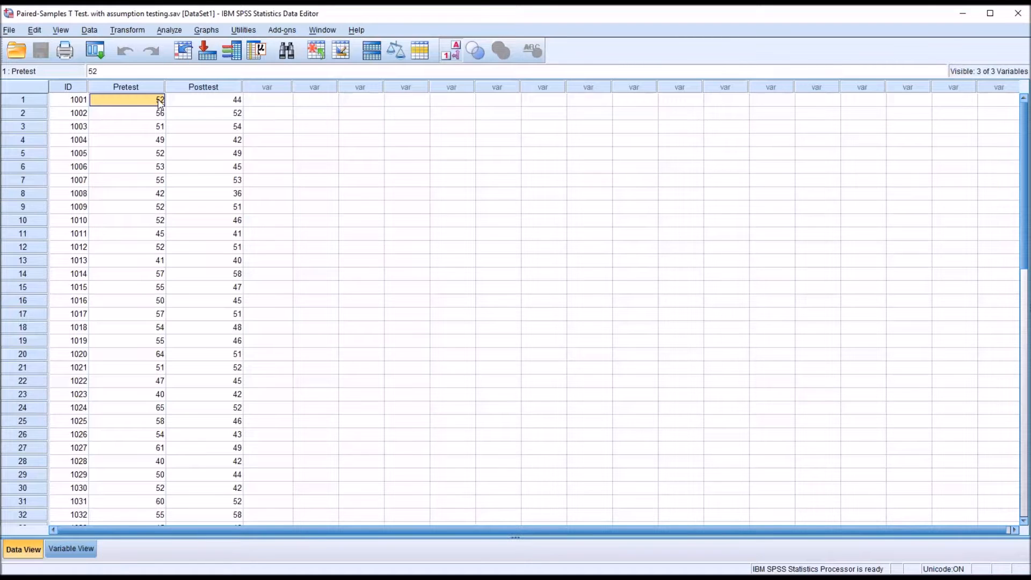
pyautogui.moveTo(592, 471)
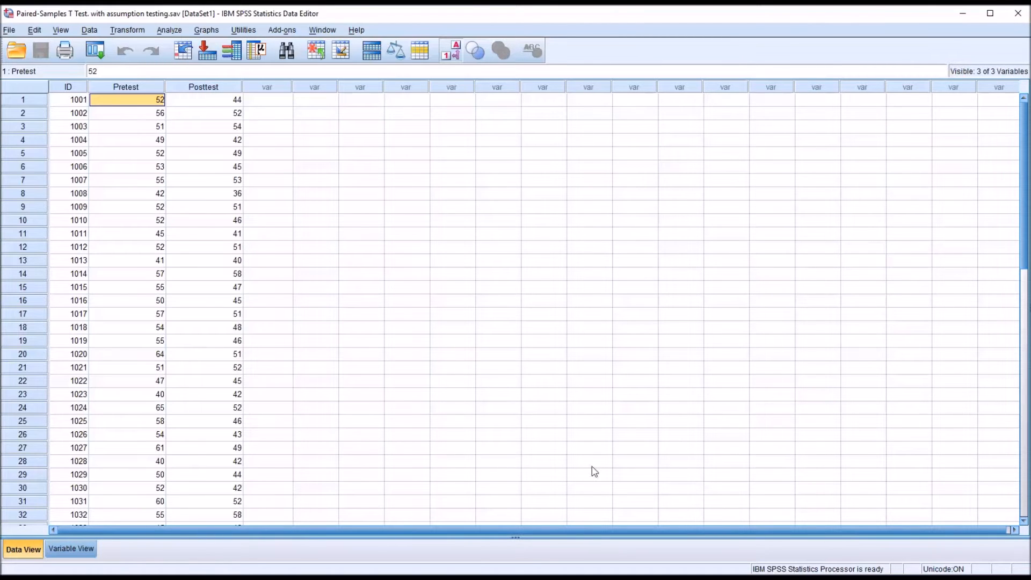
pyautogui.click(67, 99)
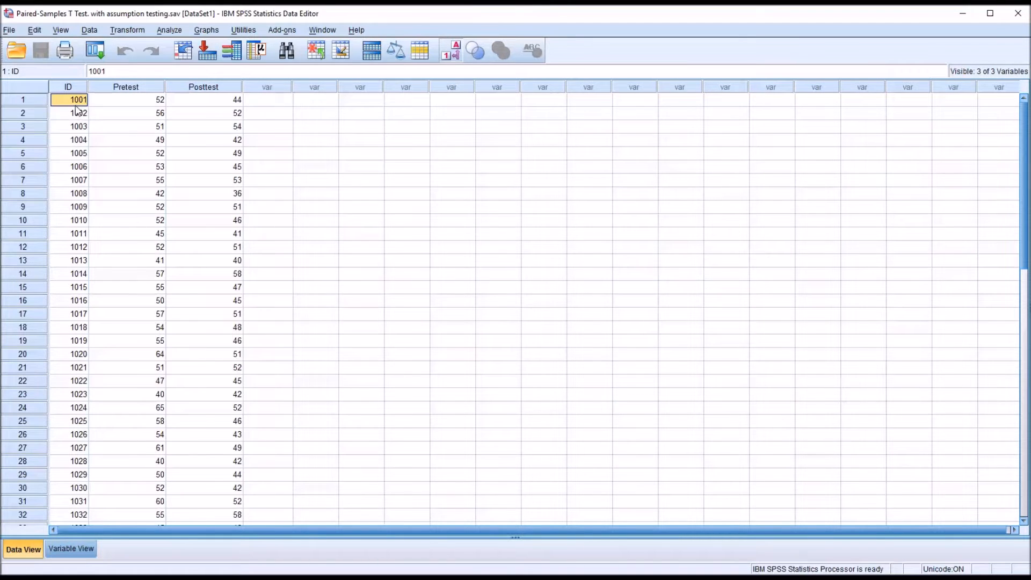
pyautogui.moveTo(138, 104)
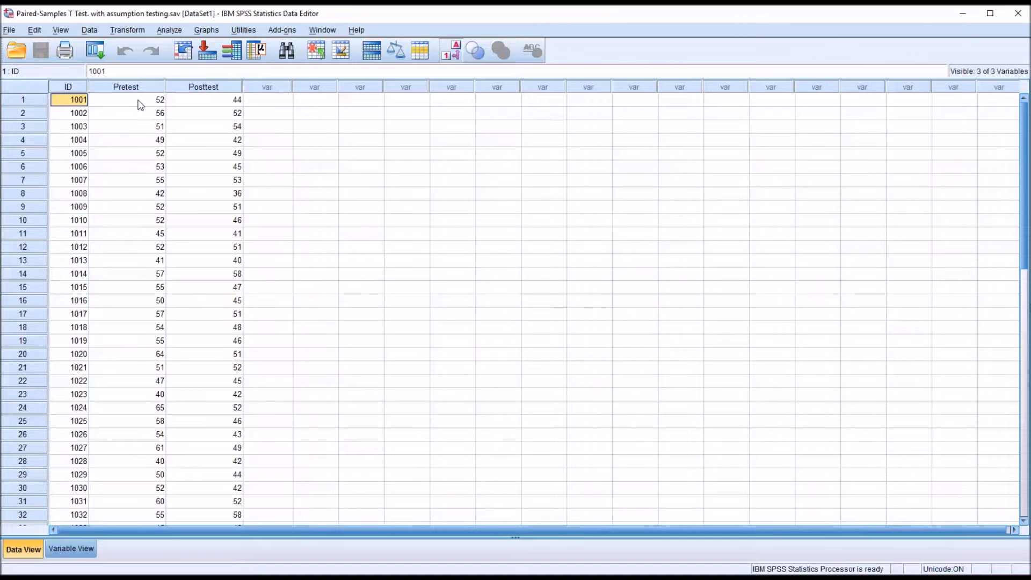
pyautogui.click(125, 99)
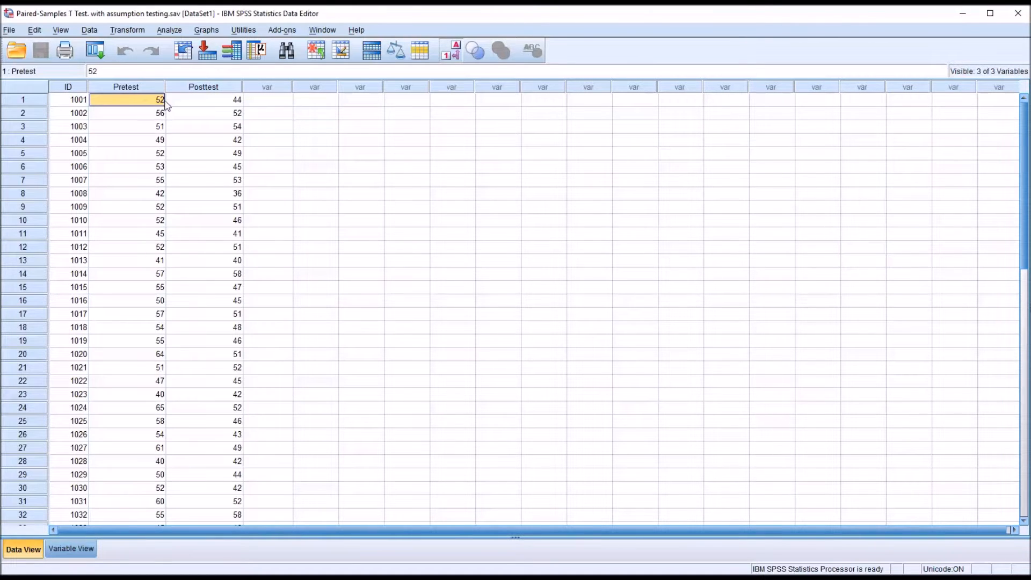
pyautogui.moveTo(200, 106)
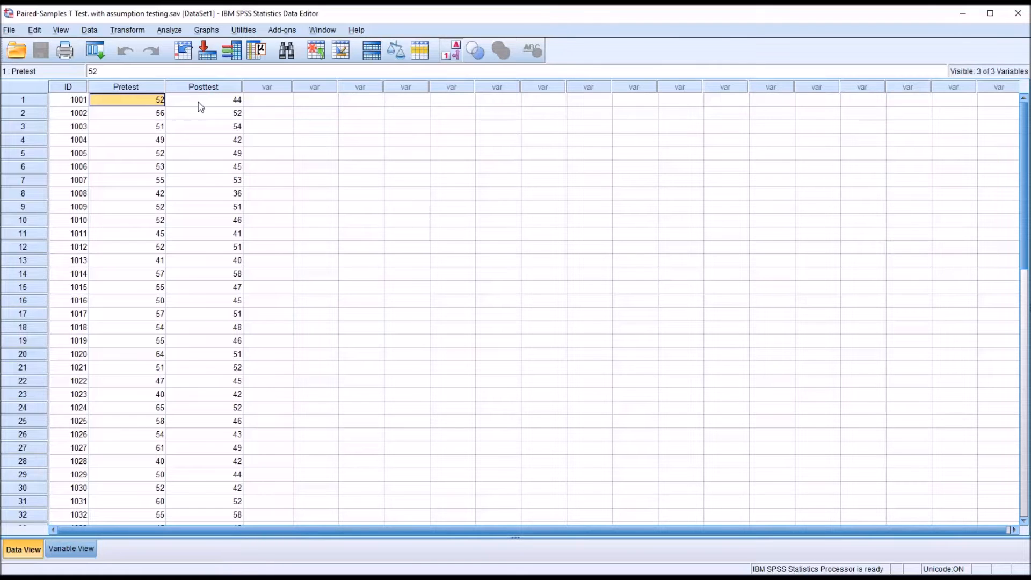
pyautogui.click(203, 100)
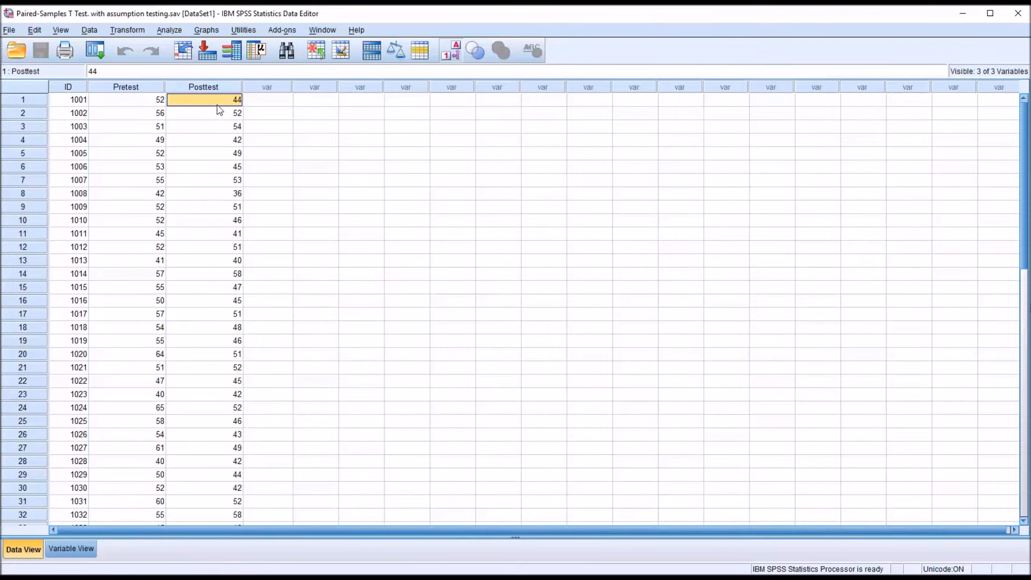
pyautogui.moveTo(690, 547)
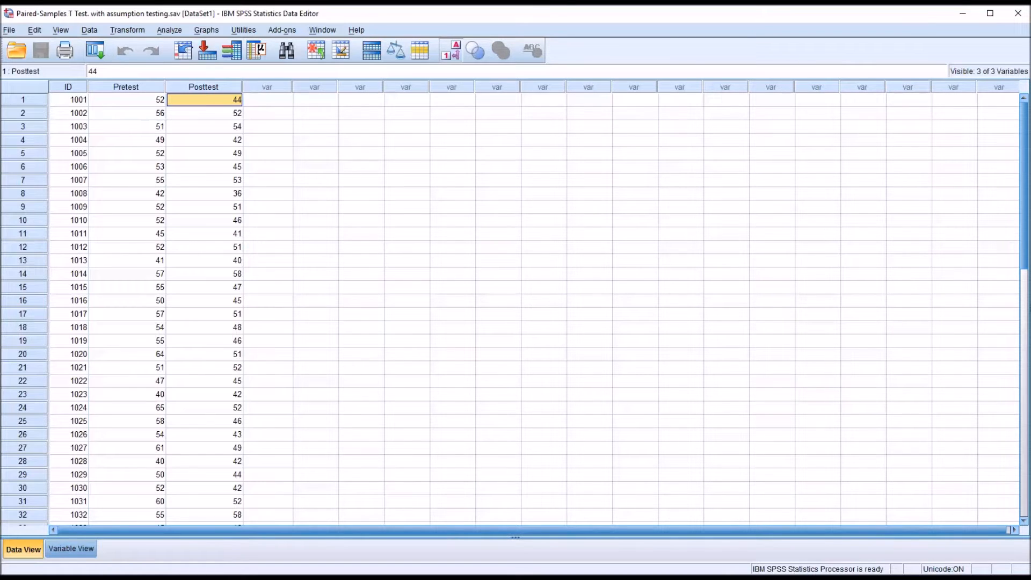
pyautogui.moveTo(617, 549)
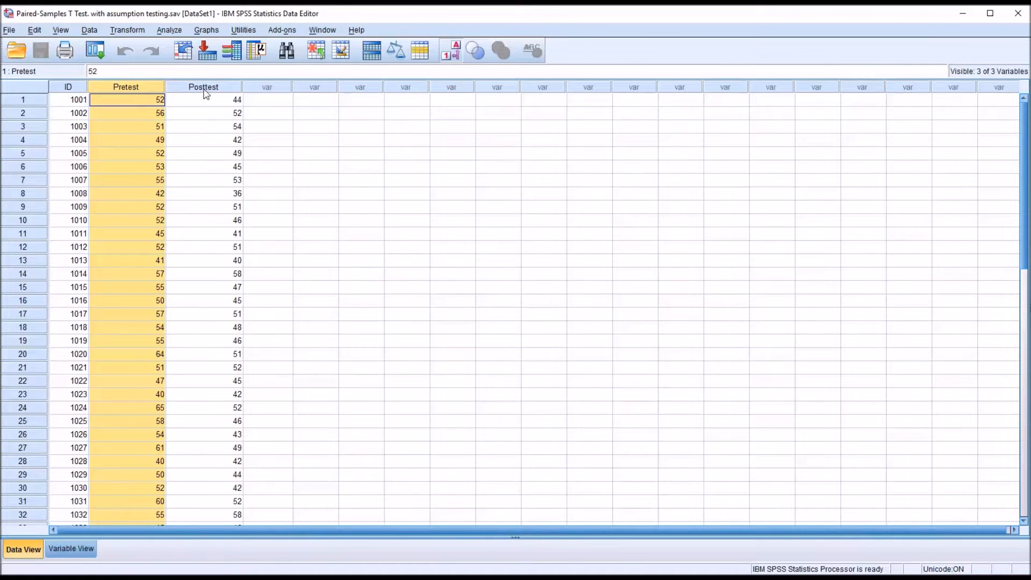
pyautogui.click(266, 99)
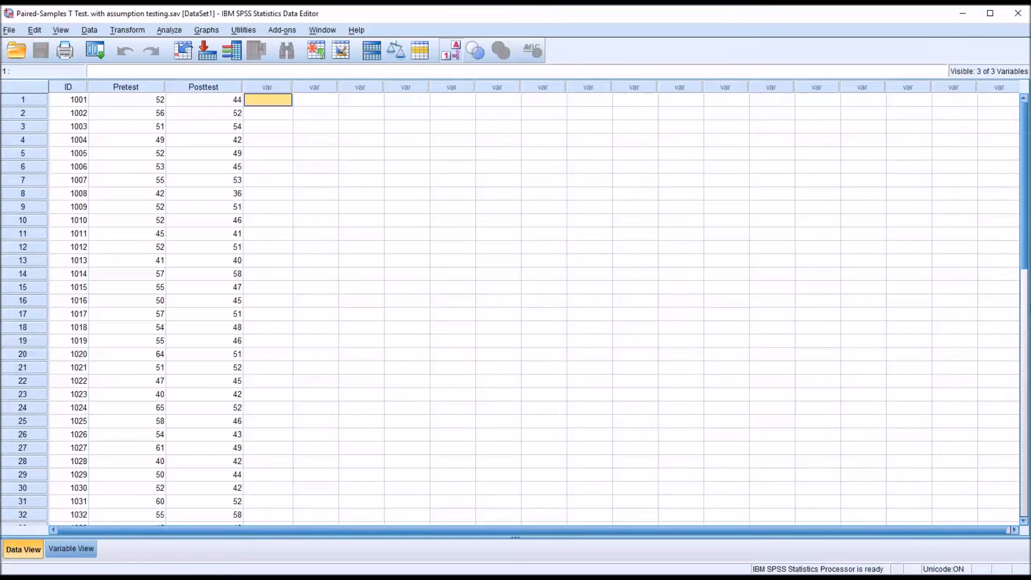
pyautogui.moveTo(387, 202)
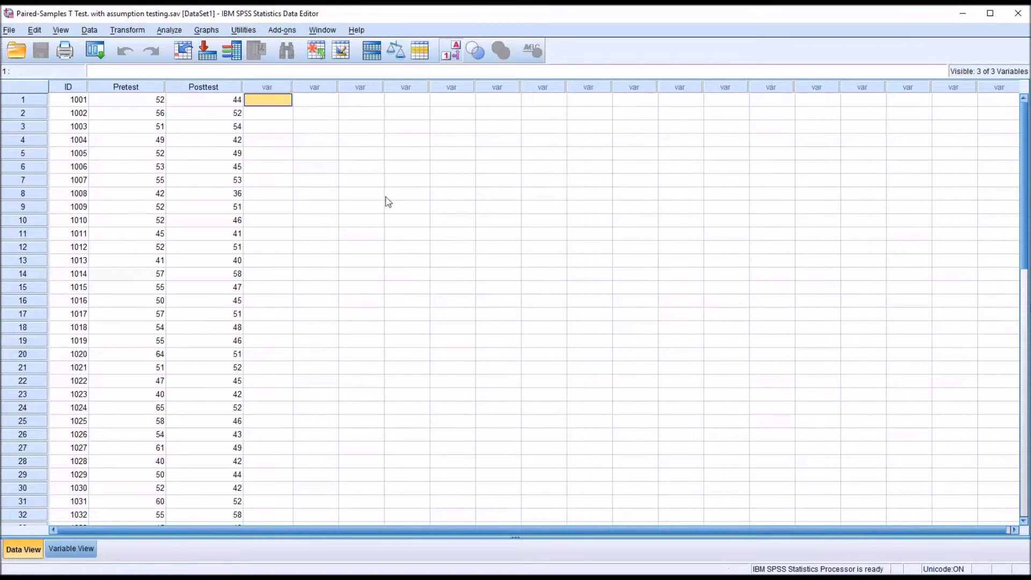
pyautogui.moveTo(71, 106)
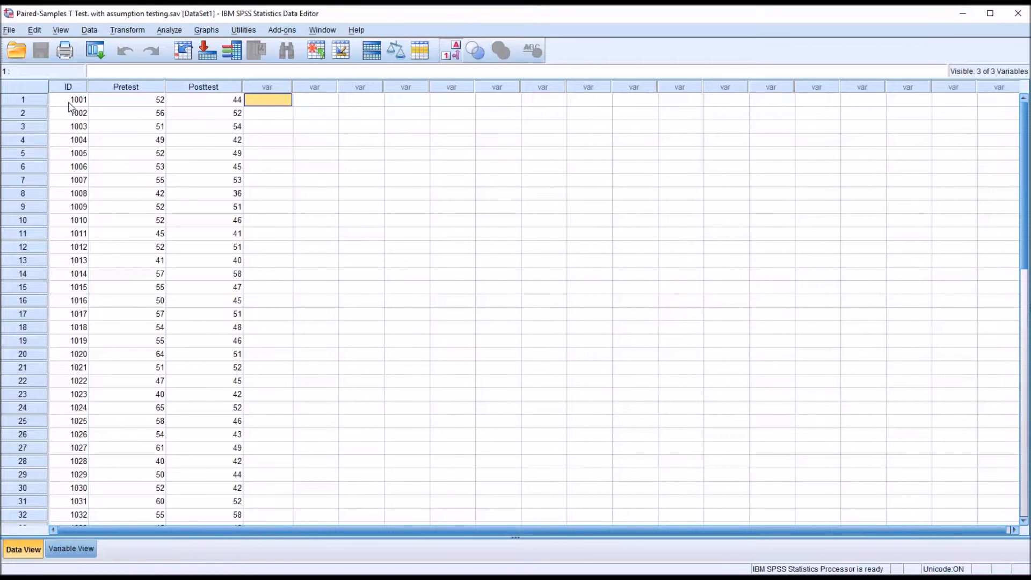
# Step: Compare Pretest and Posttest scores across participants, including IDs 1009, 1011 and 1012
pyautogui.click(68, 100)
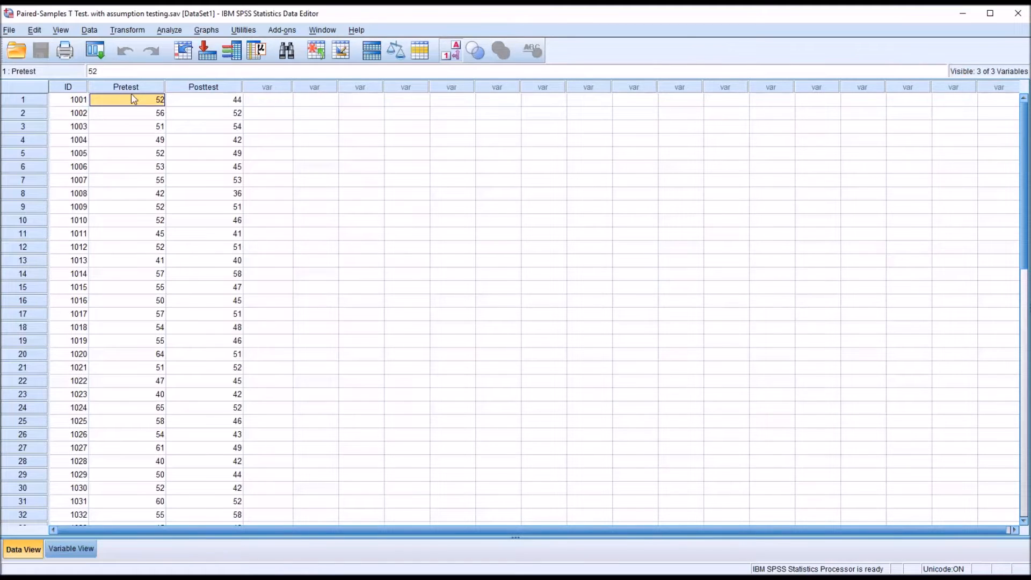
pyautogui.click(203, 100)
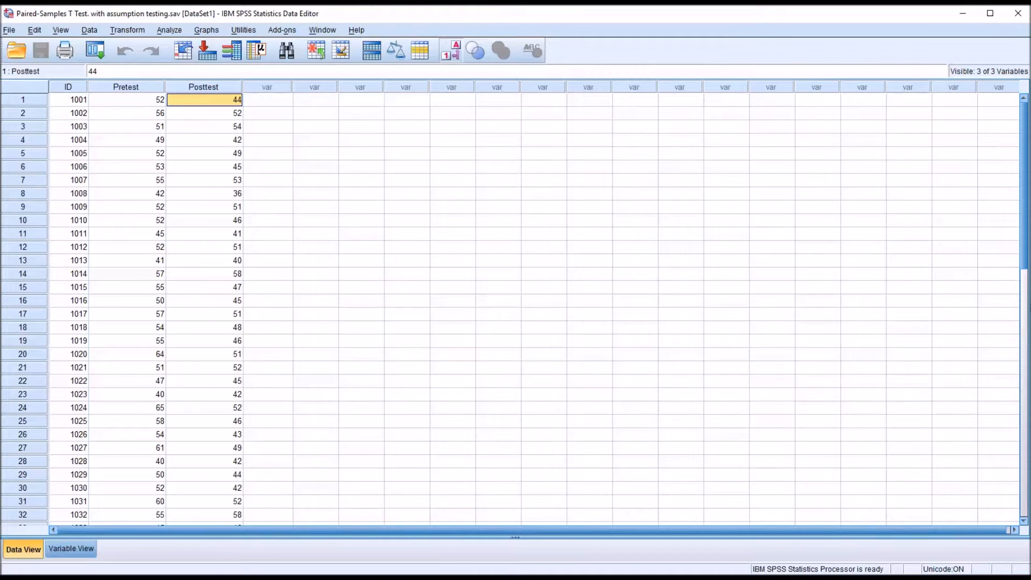
pyautogui.moveTo(603, 459)
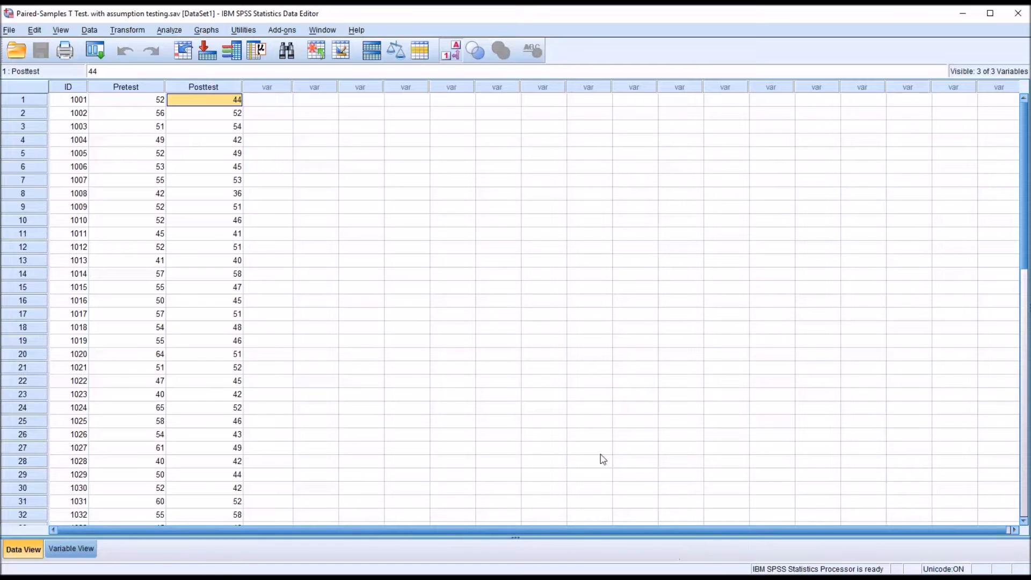
pyautogui.moveTo(612, 428)
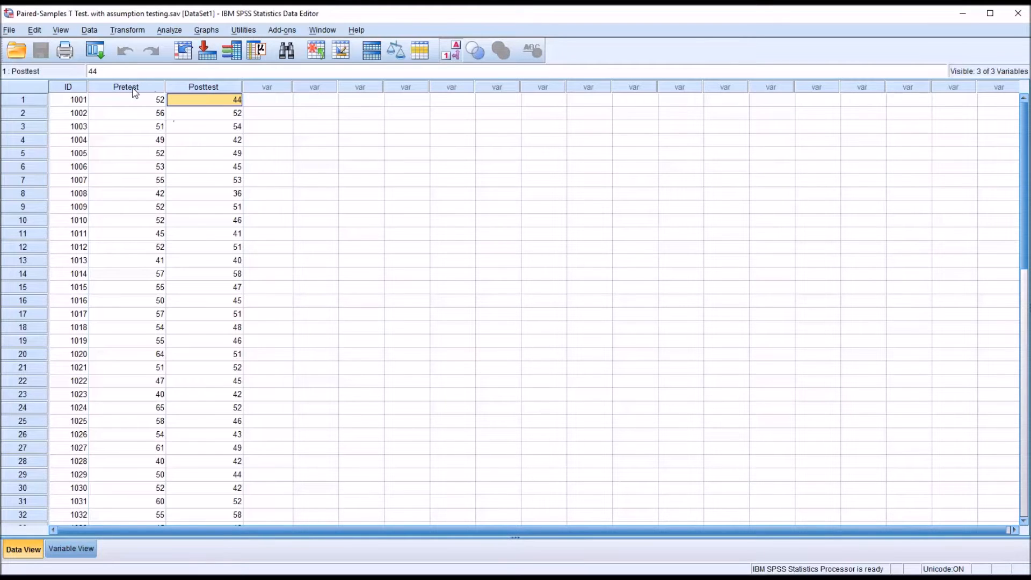
pyautogui.click(126, 86)
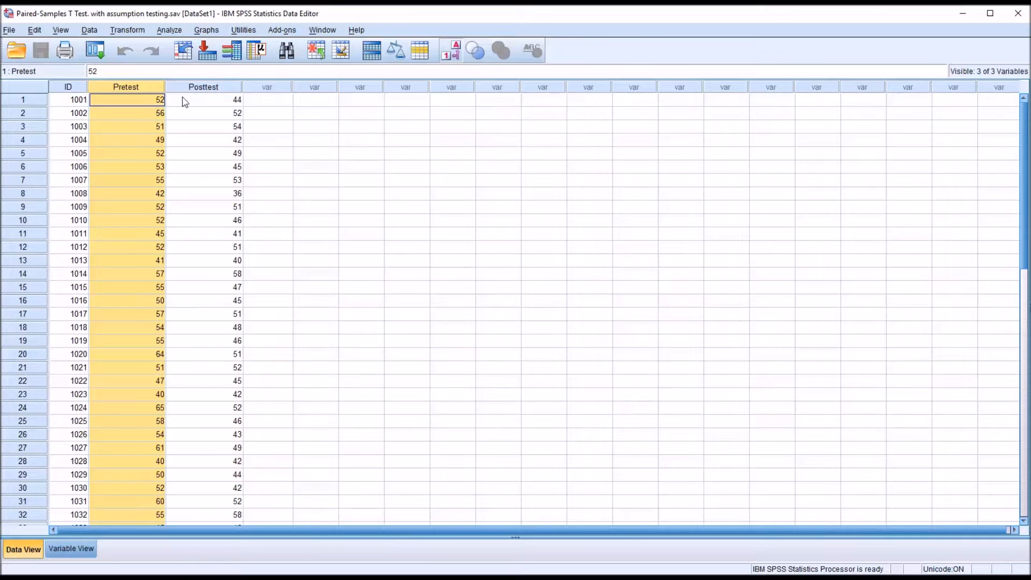
pyautogui.click(203, 100)
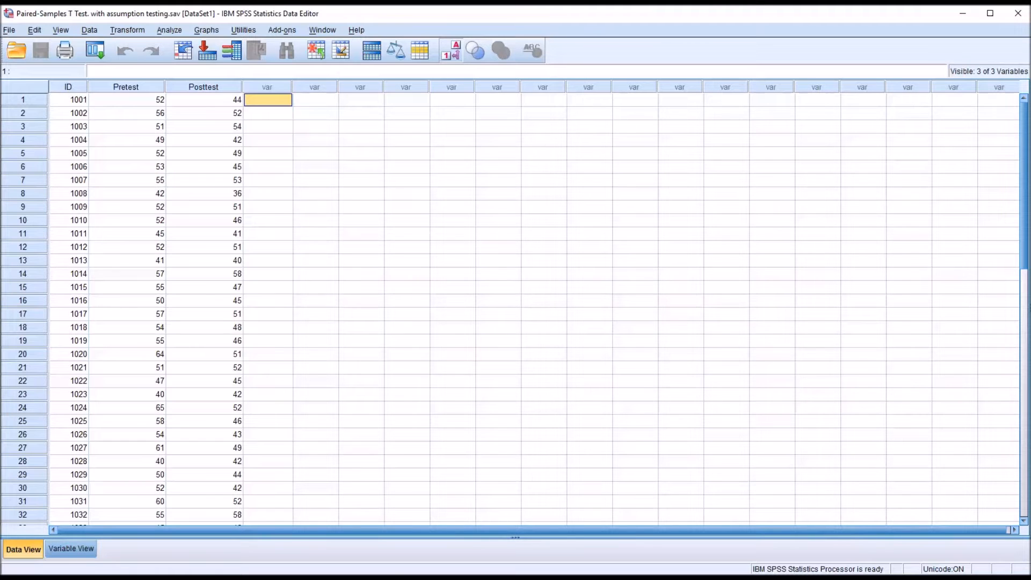
pyautogui.moveTo(361, 257)
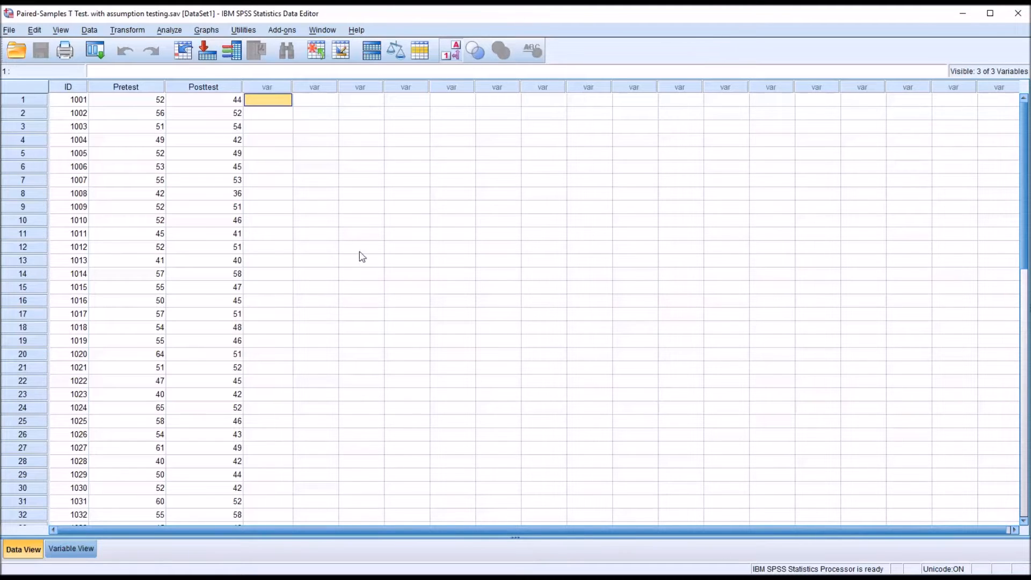
pyautogui.moveTo(341, 240)
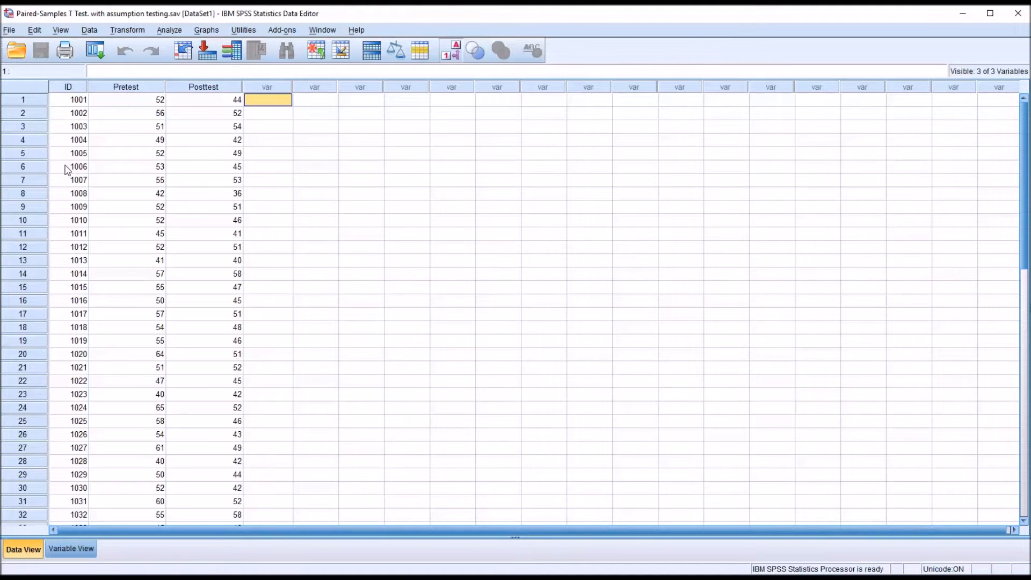
pyautogui.click(126, 167)
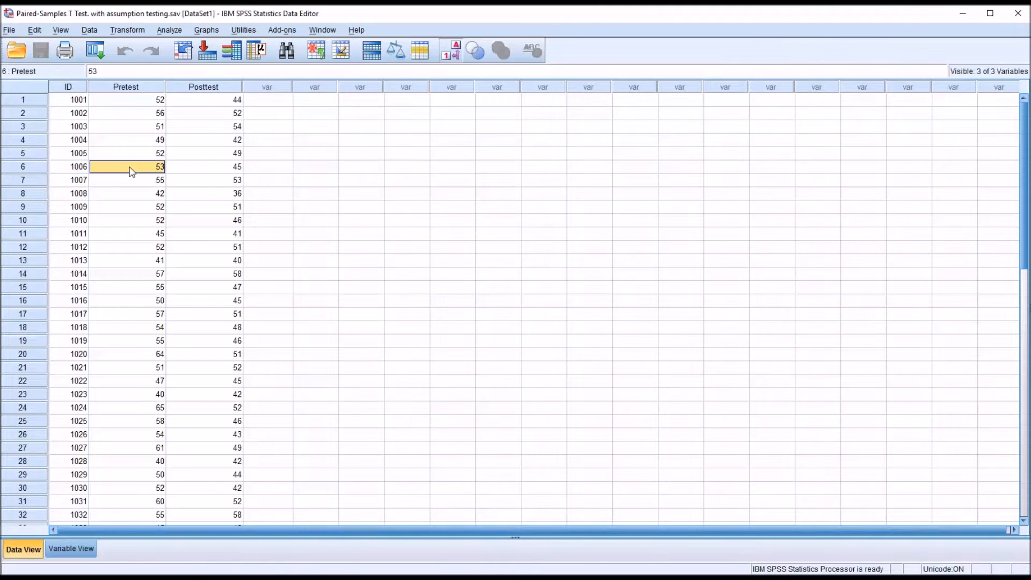
pyautogui.click(204, 166)
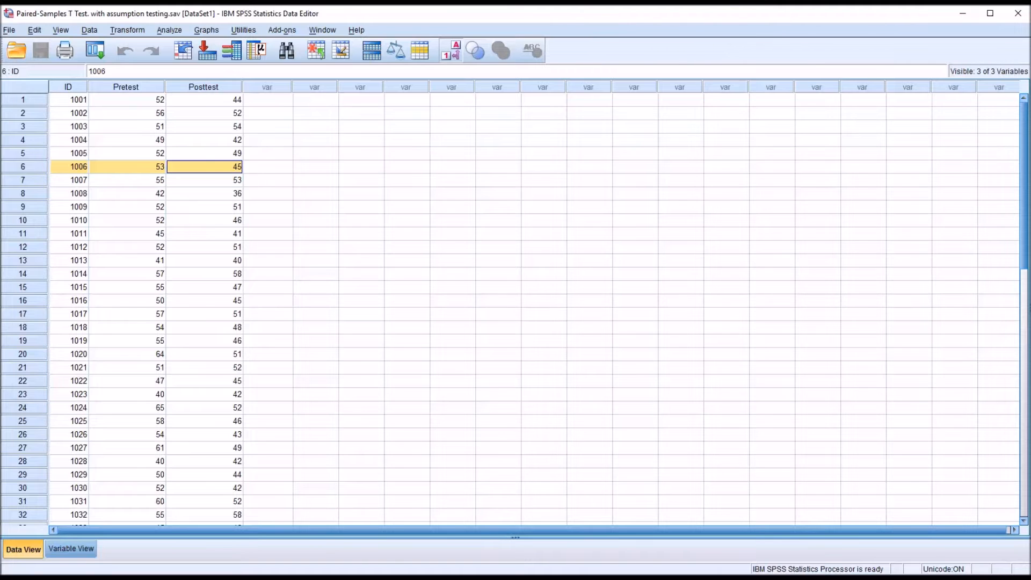
pyautogui.moveTo(168, 182)
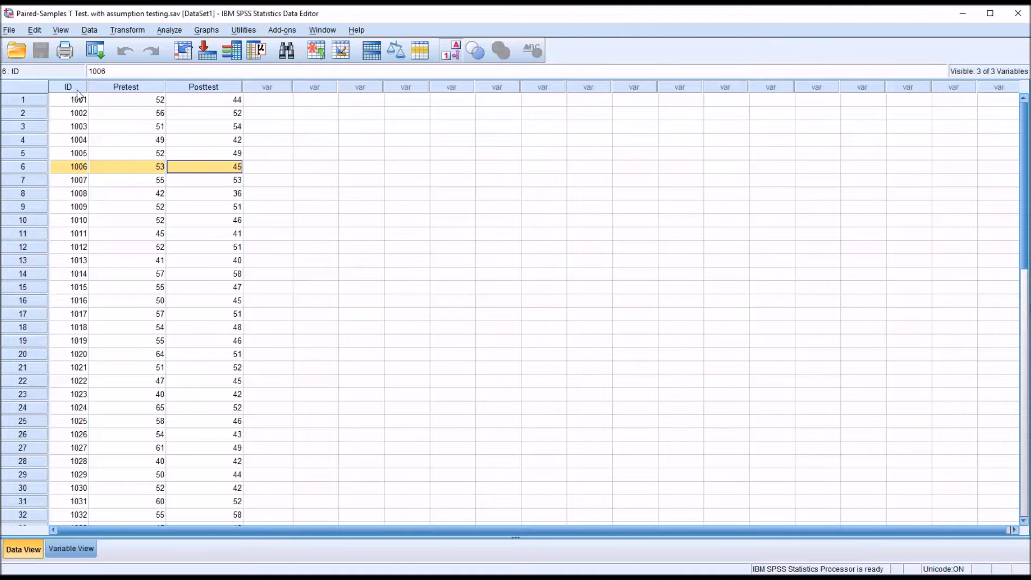
pyautogui.click(68, 86)
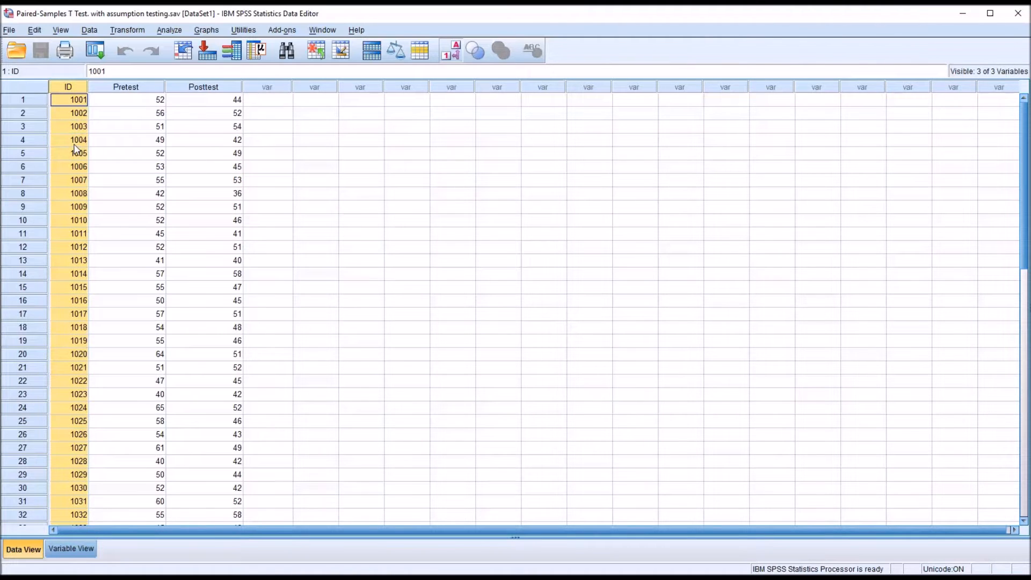
pyautogui.click(67, 206)
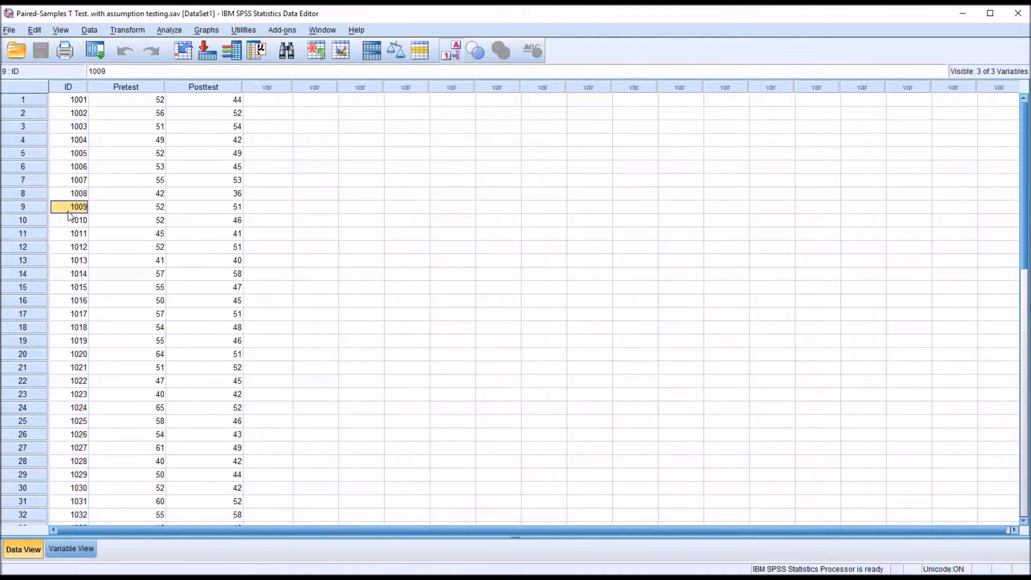
pyautogui.click(67, 247)
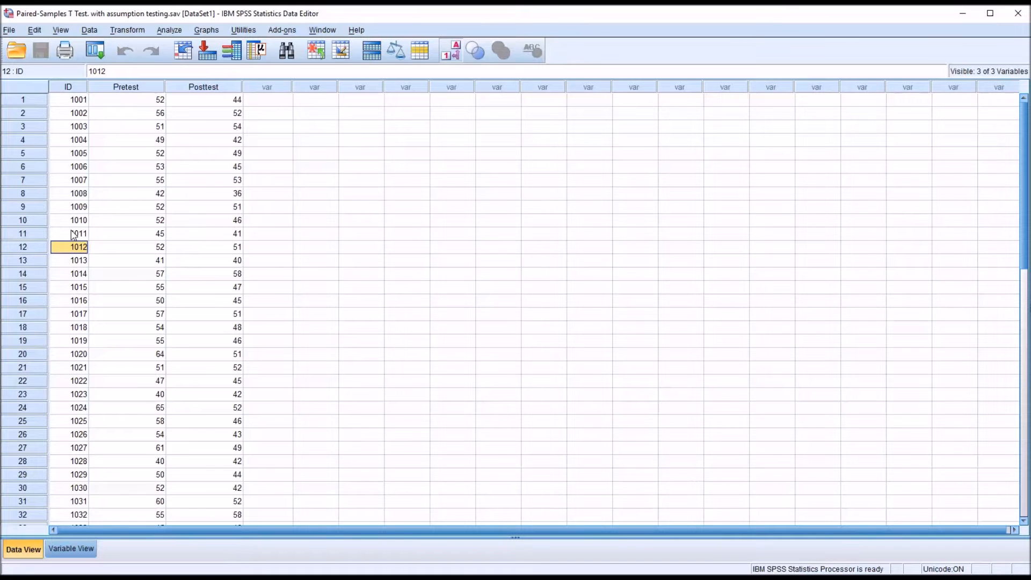
pyautogui.click(68, 234)
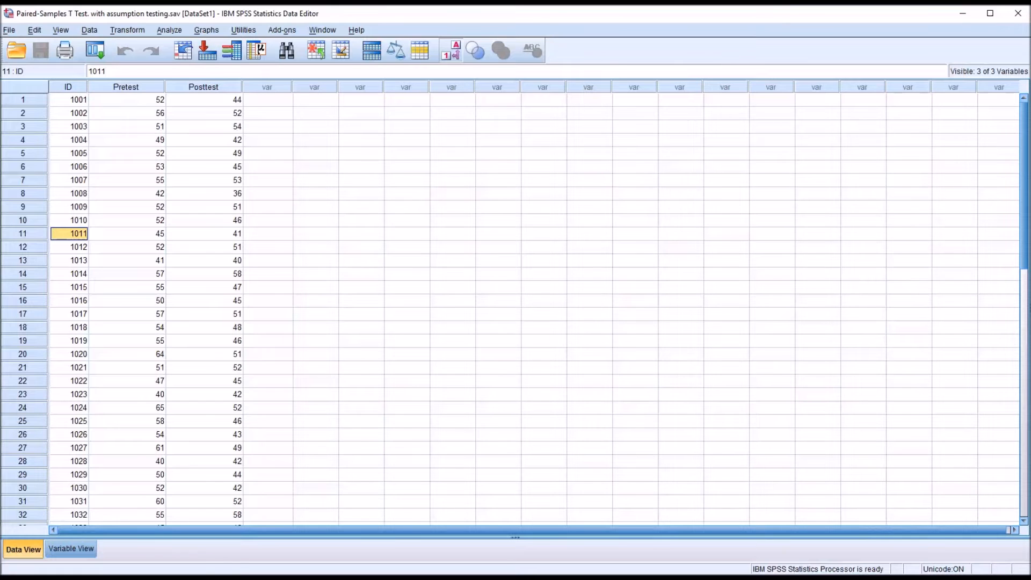
pyautogui.click(125, 100)
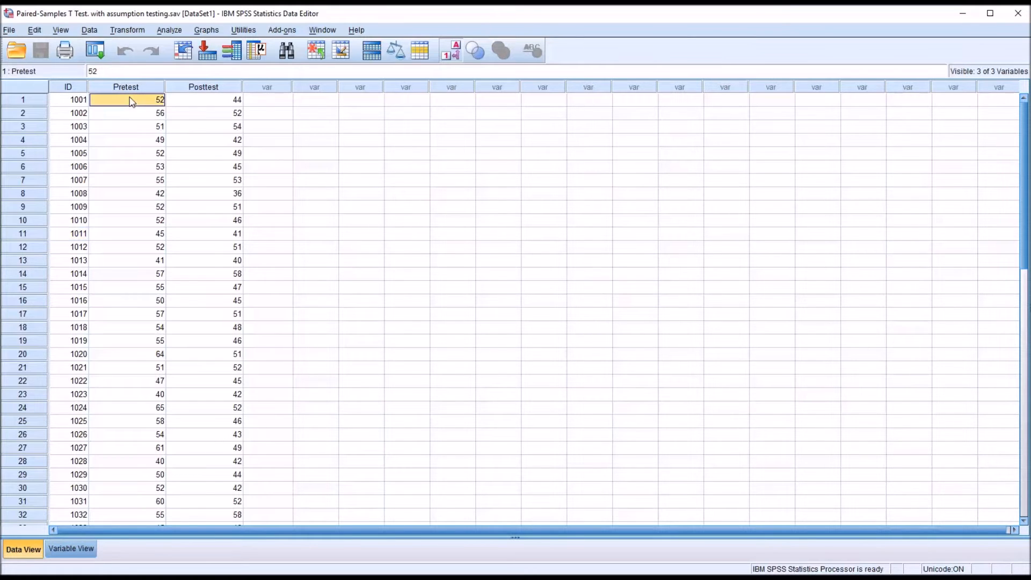
pyautogui.click(203, 99)
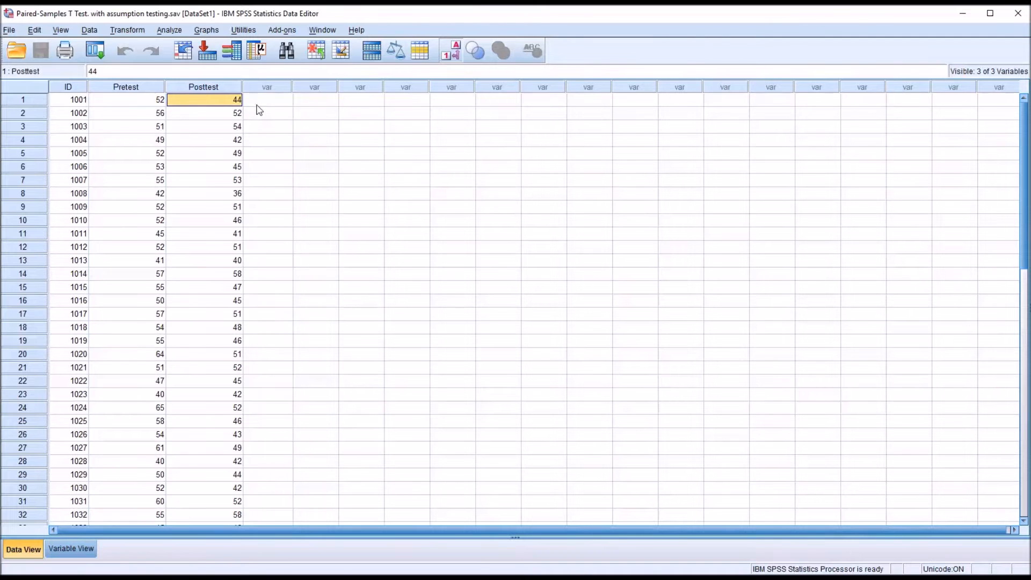
pyautogui.click(266, 99)
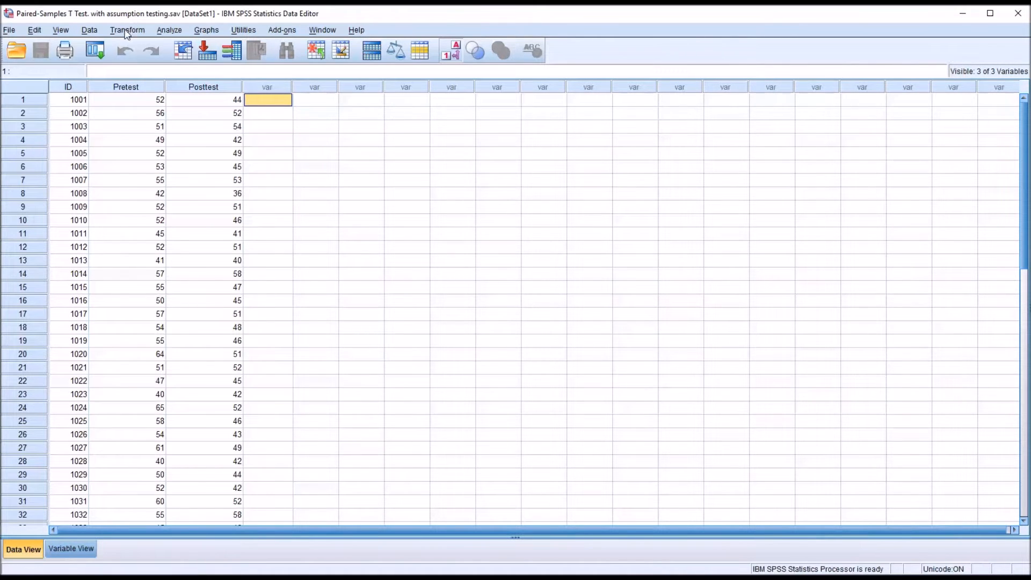
# Step: Compute a new variable named Difference as Pretest minus Posttest
pyautogui.click(126, 29)
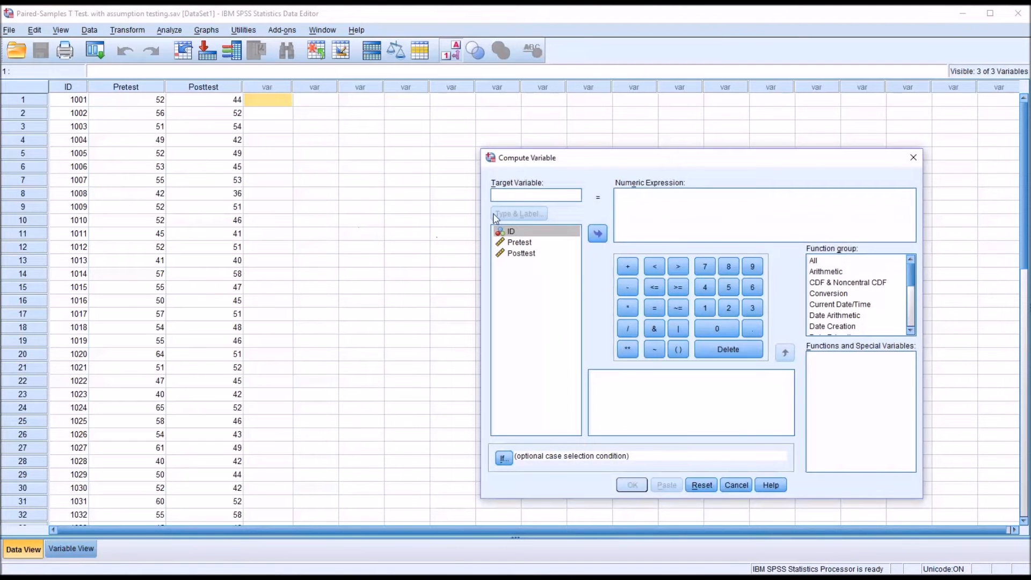
pyautogui.click(536, 194)
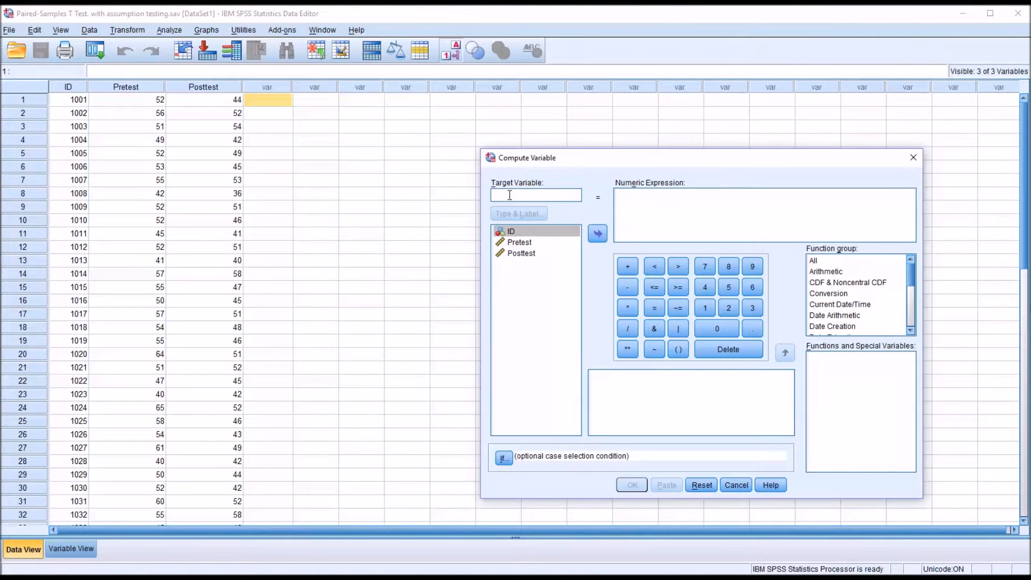
pyautogui.write('Diffe')
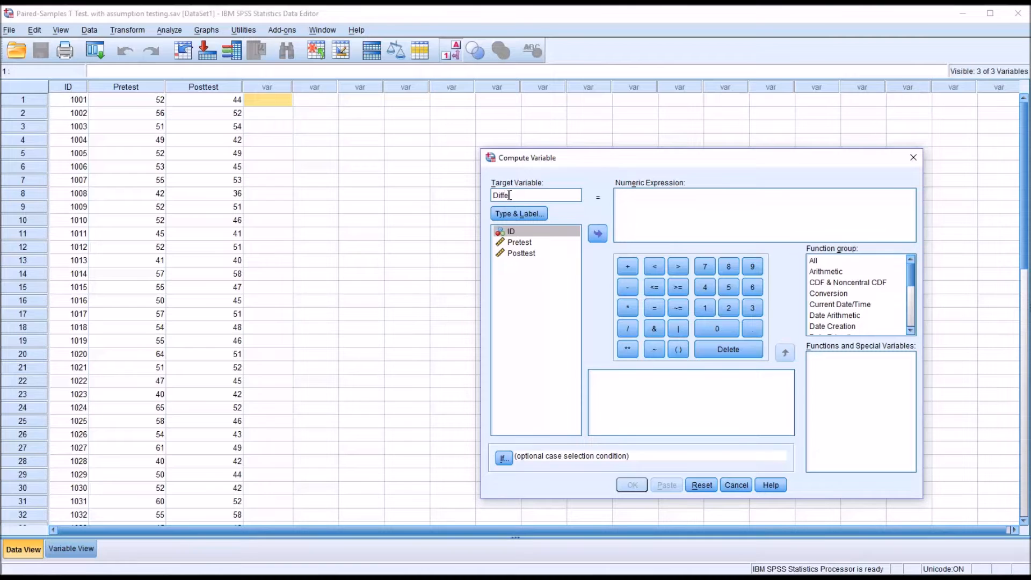
pyautogui.write('rence')
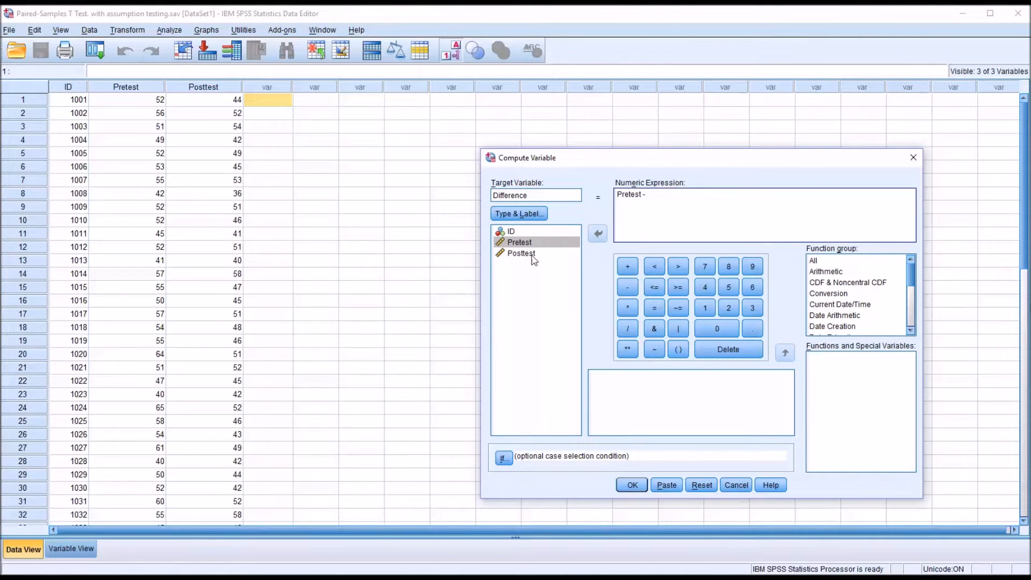
pyautogui.doubleClick(521, 253)
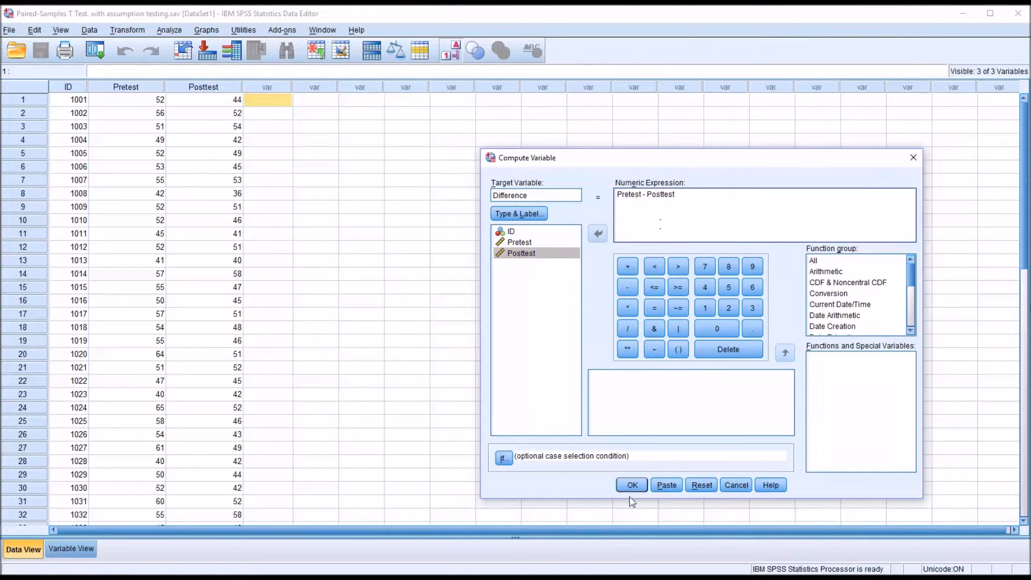
pyautogui.click(631, 485)
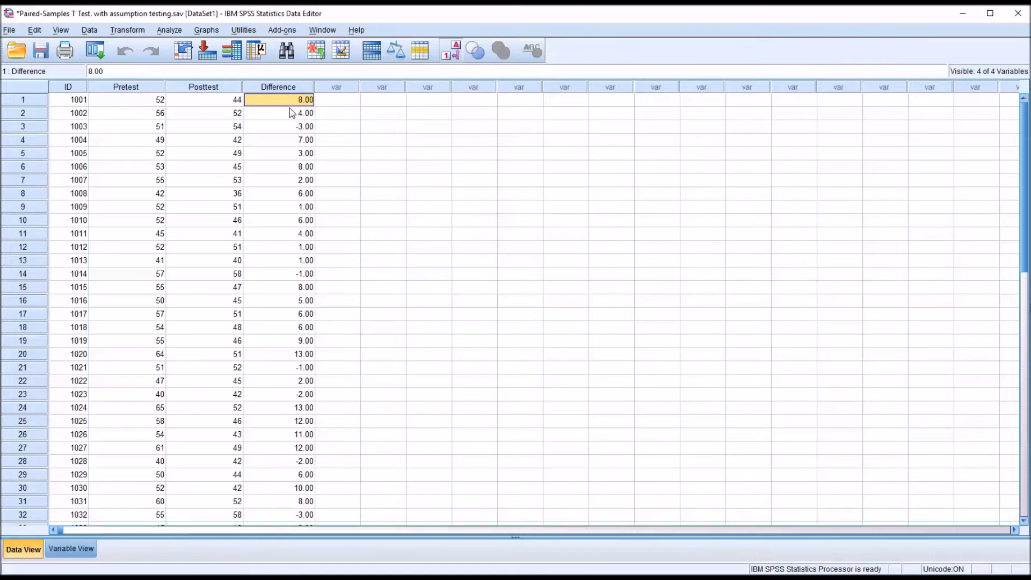
pyautogui.moveTo(127, 109)
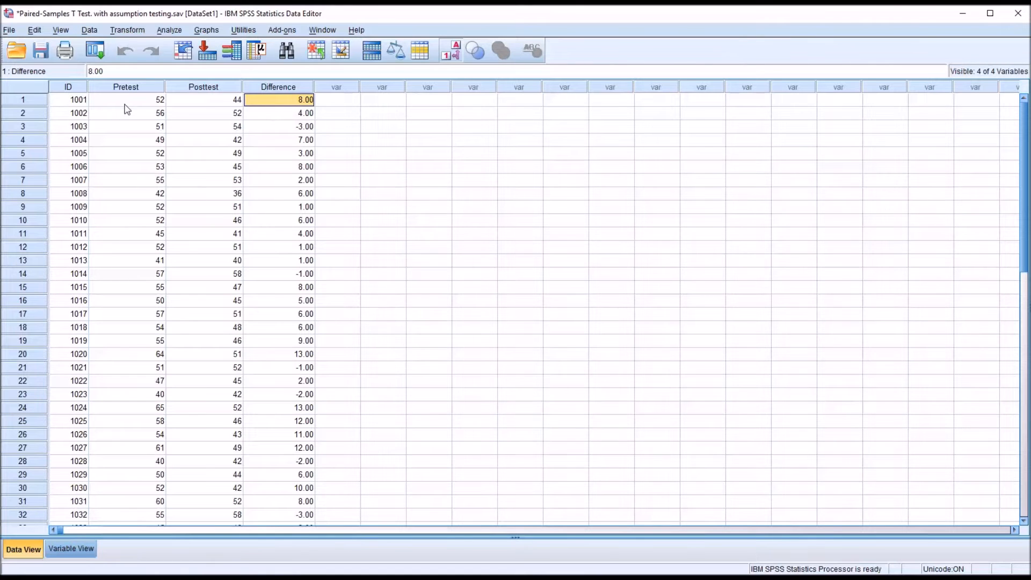
pyautogui.moveTo(288, 125)
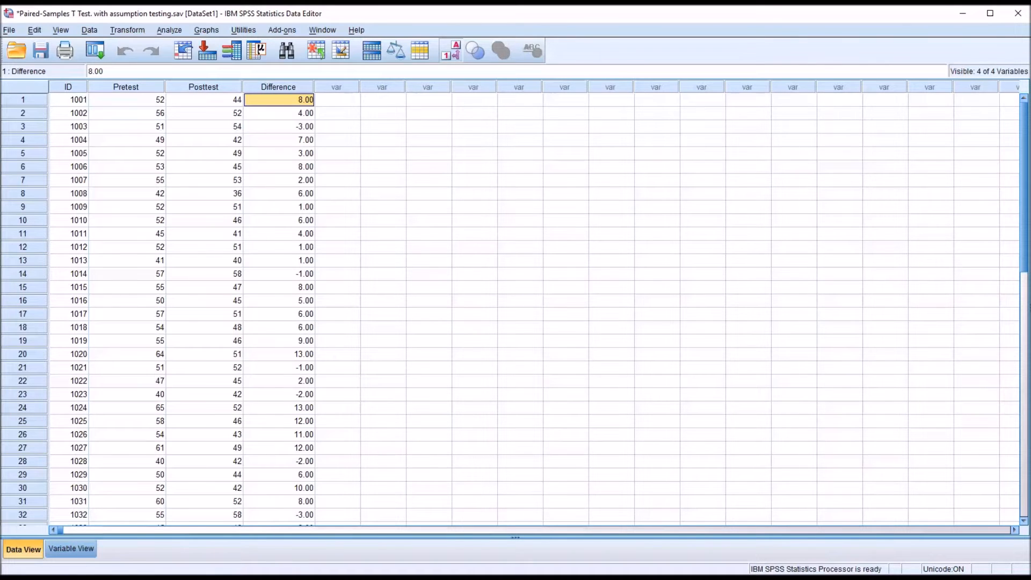
# Step: Select the Difference column and bring up the Analyze menu
pyautogui.click(278, 86)
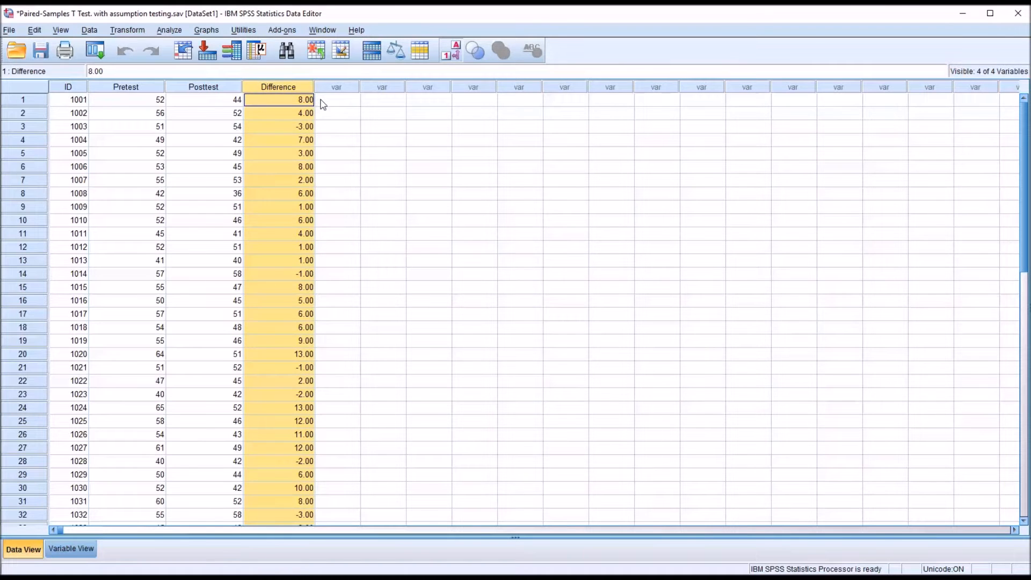
pyautogui.click(169, 29)
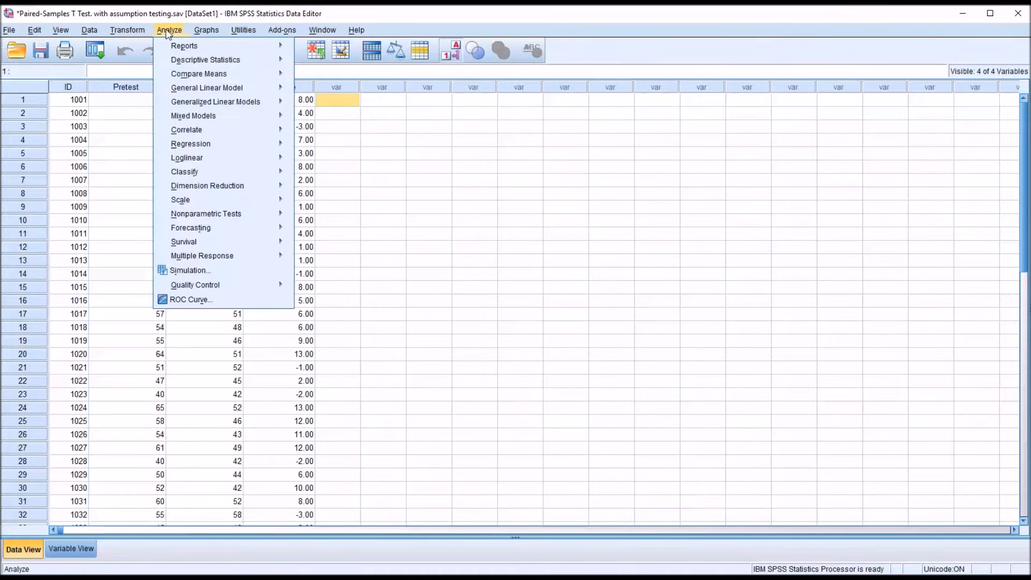
pyautogui.moveTo(205, 60)
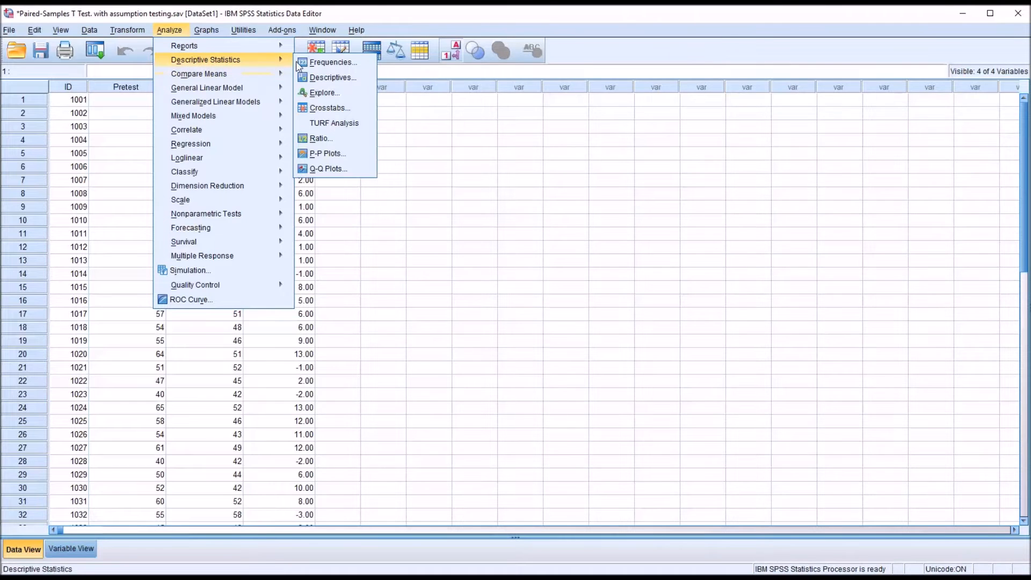
# Step: Set up Explore with Difference as the dependent variable and an outlier listing
pyautogui.click(323, 92)
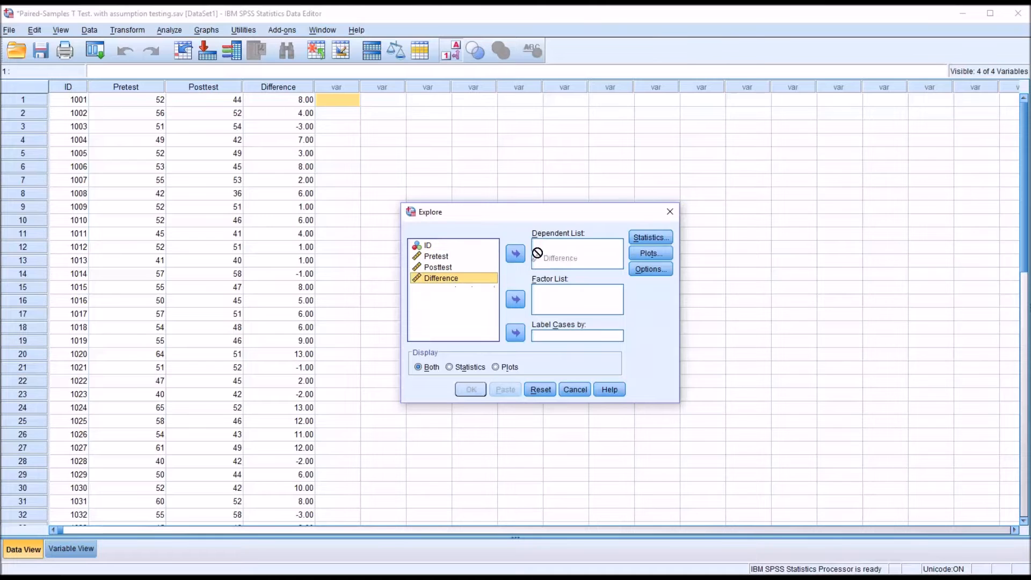
pyautogui.click(515, 253)
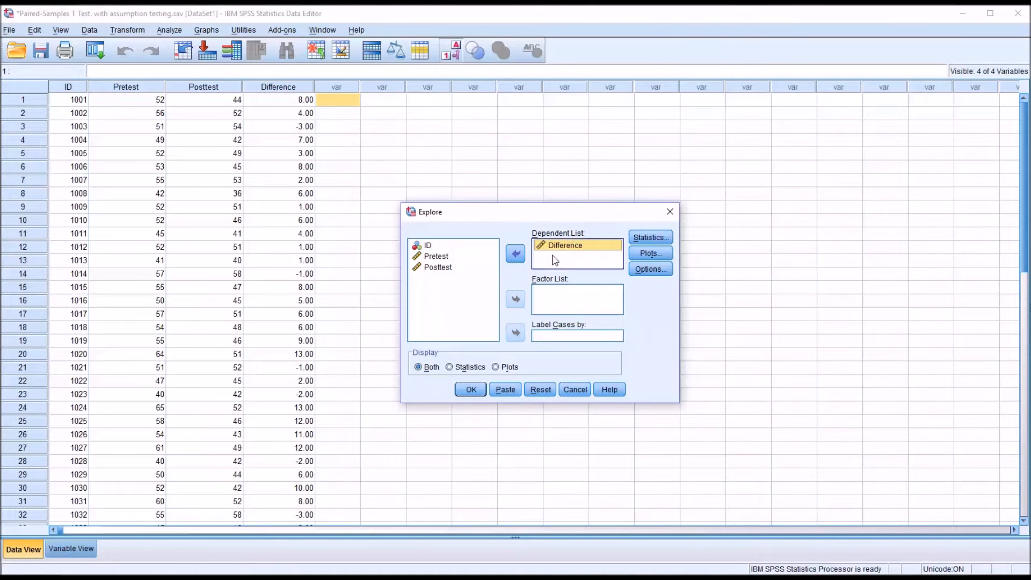
pyautogui.click(650, 237)
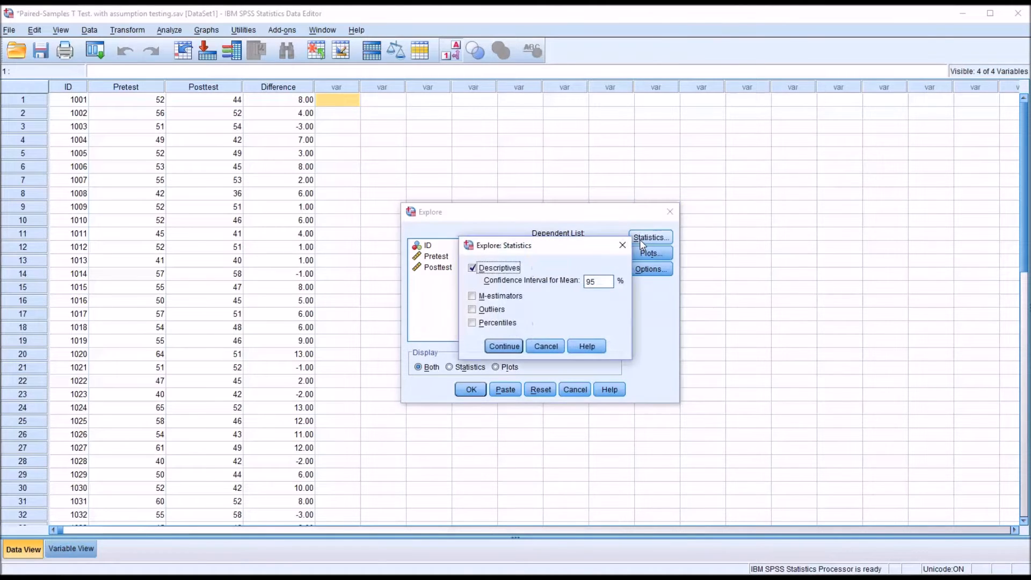
pyautogui.click(472, 309)
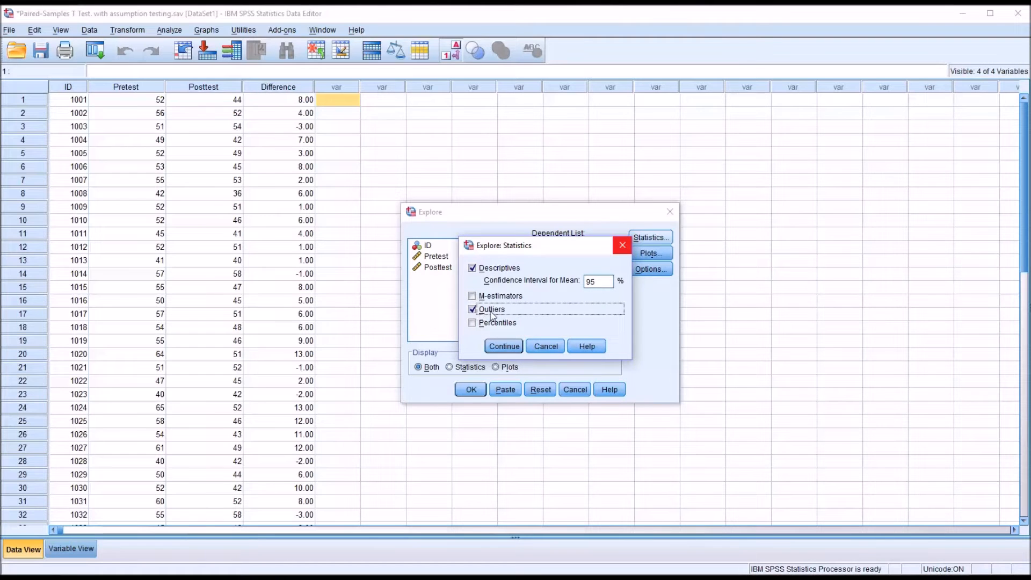
pyautogui.click(504, 346)
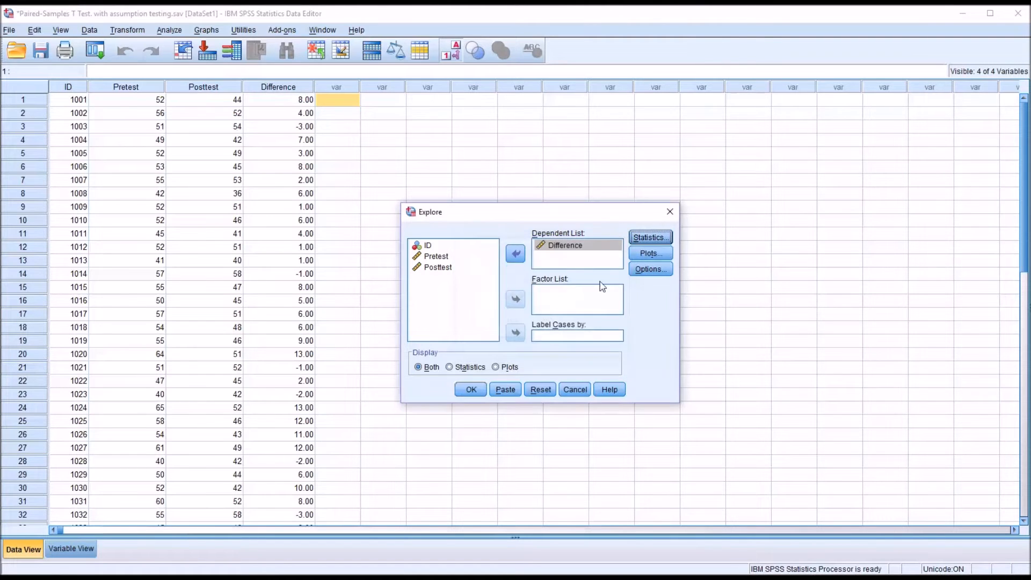
# Step: Request a histogram and normality plots with tests, no stem-and-leaf, and run Explore
pyautogui.click(649, 253)
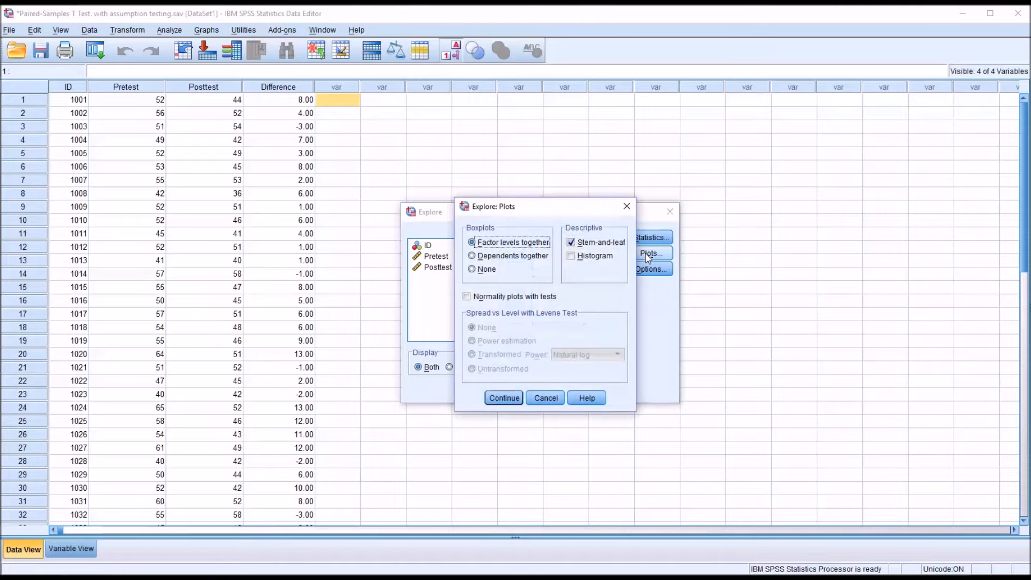
pyautogui.click(571, 242)
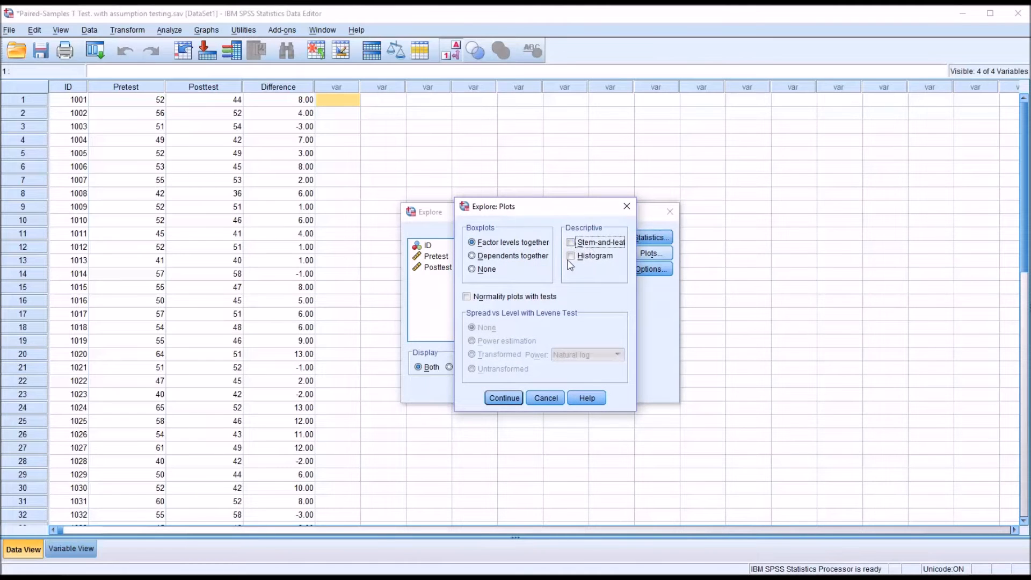
pyautogui.click(570, 256)
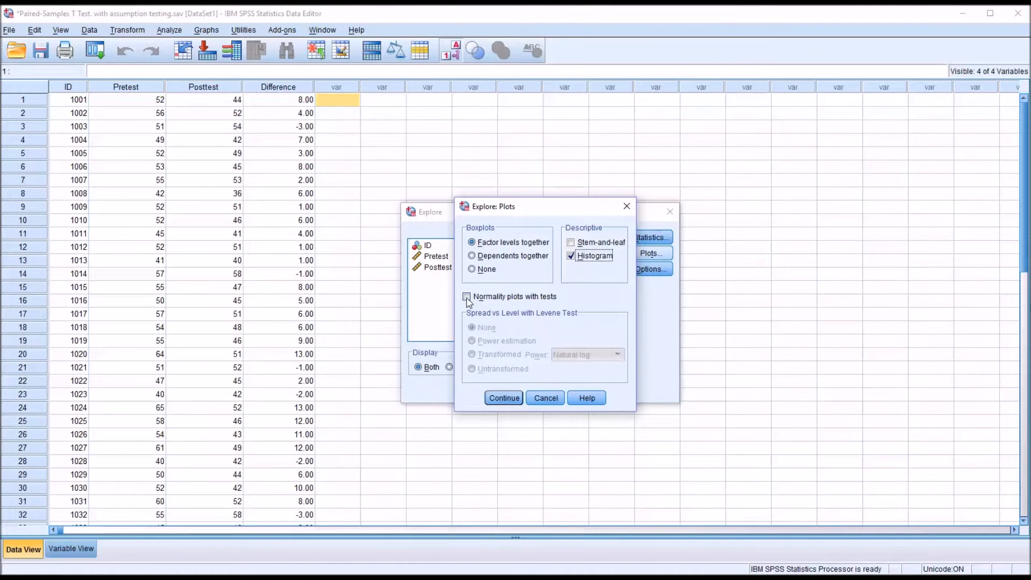
pyautogui.click(467, 297)
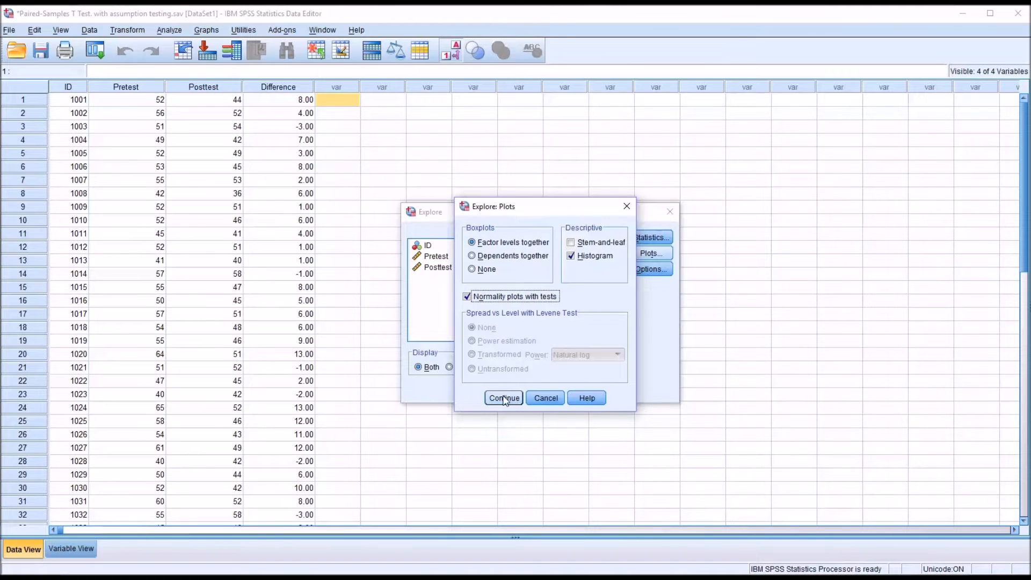
pyautogui.click(504, 398)
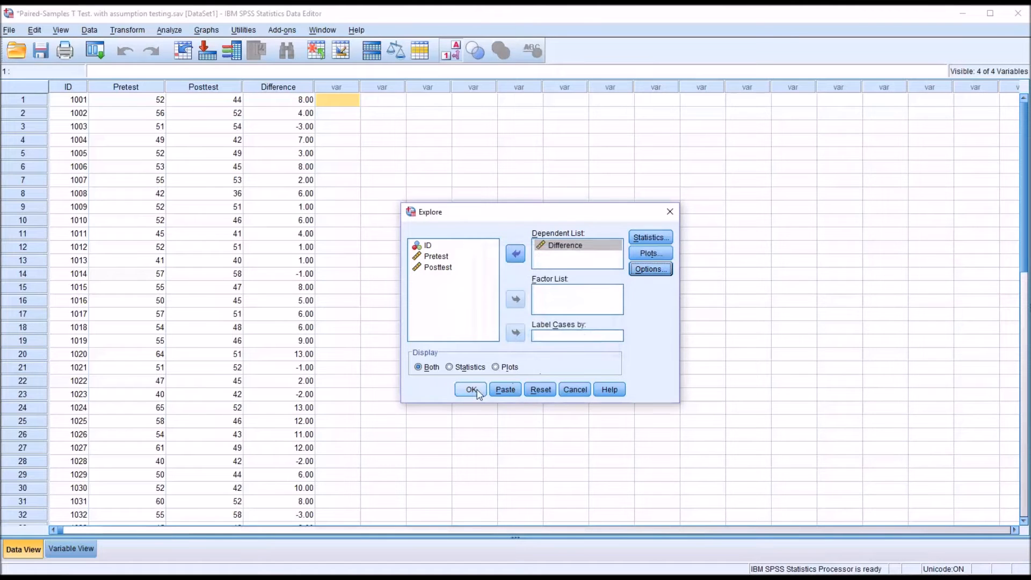
pyautogui.click(471, 389)
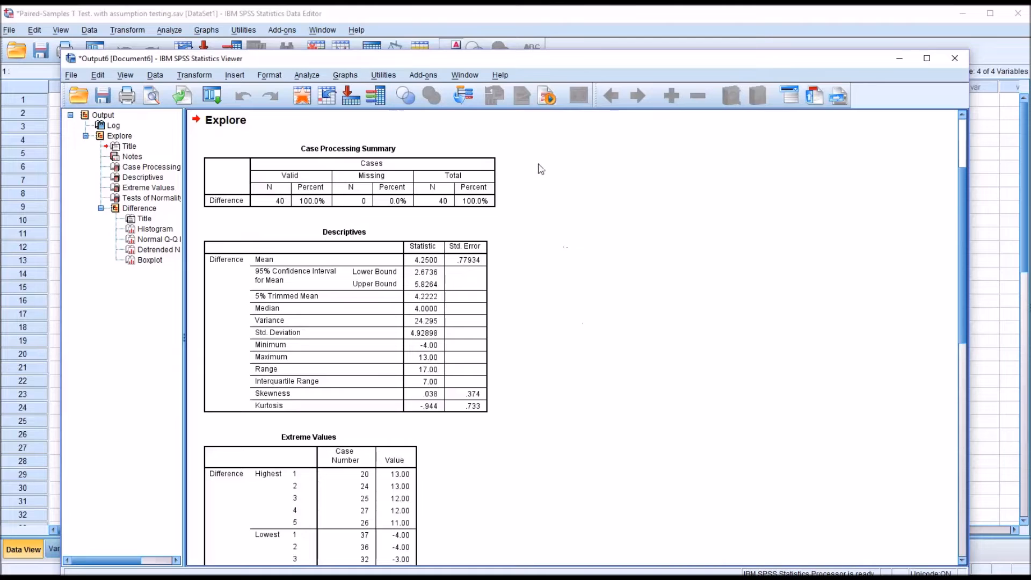
pyautogui.moveTo(536, 155)
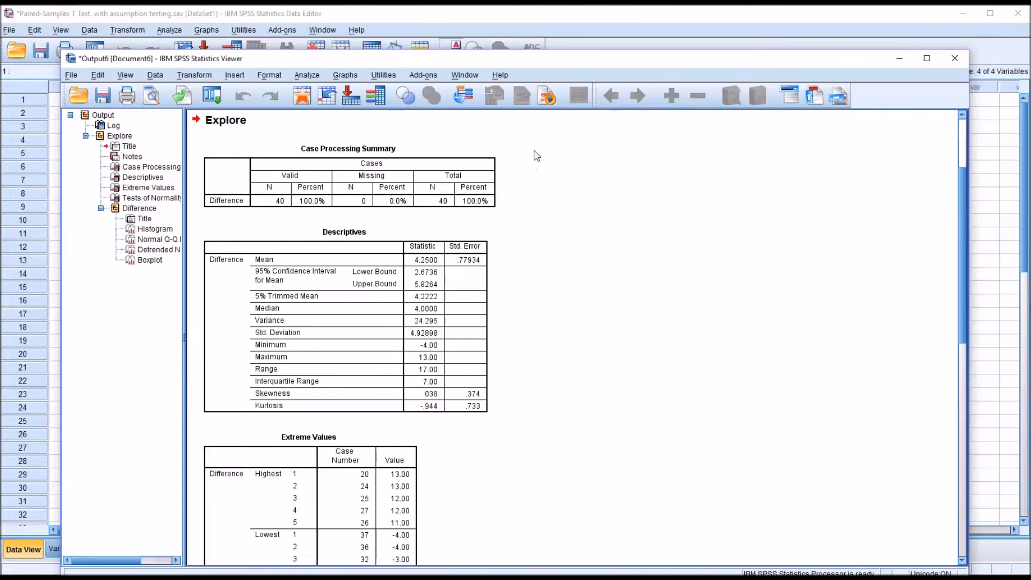
pyautogui.moveTo(577, 174)
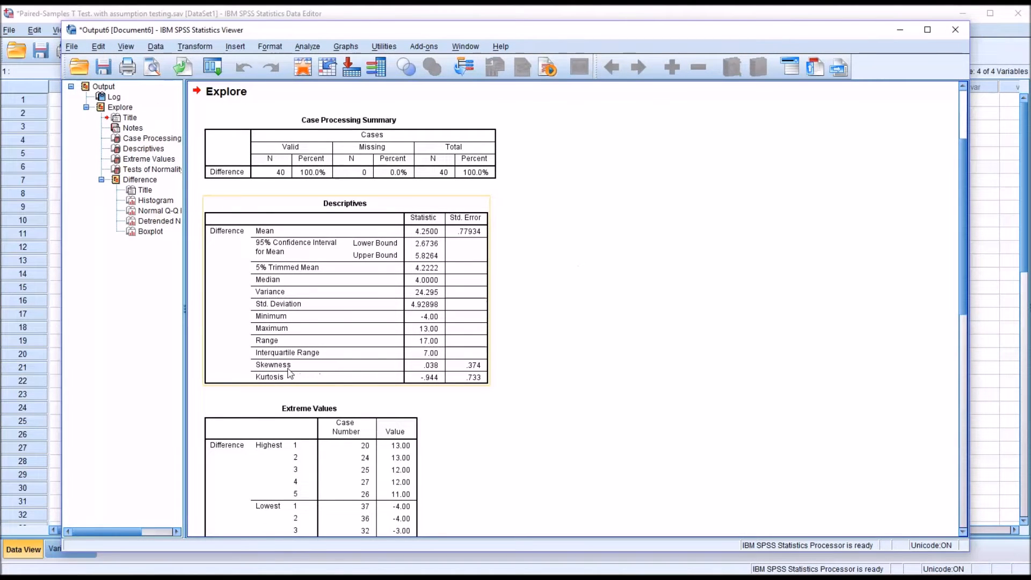
pyautogui.moveTo(427, 367)
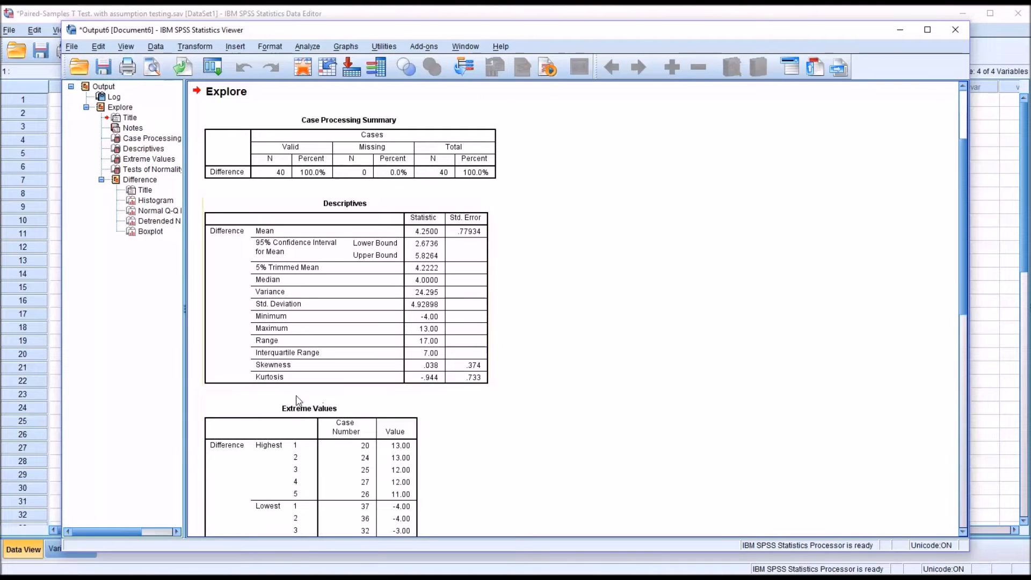
pyautogui.click(424, 377)
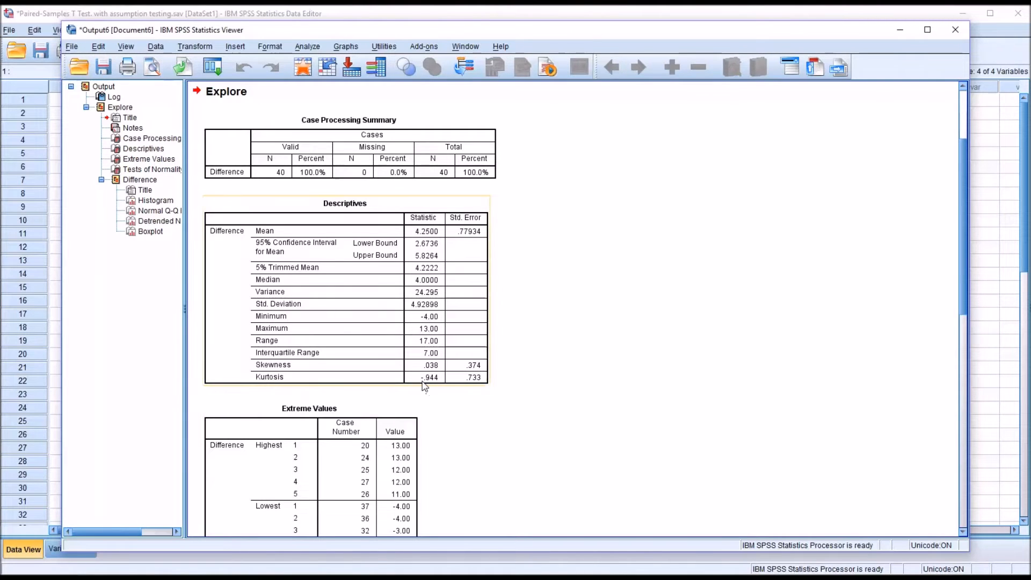
pyautogui.moveTo(433, 385)
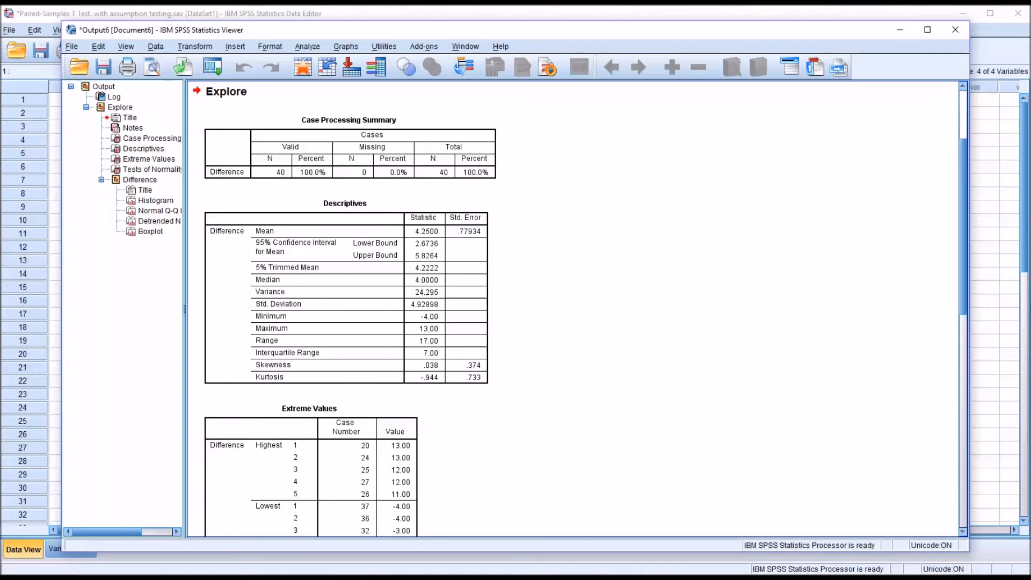
pyautogui.moveTo(513, 389)
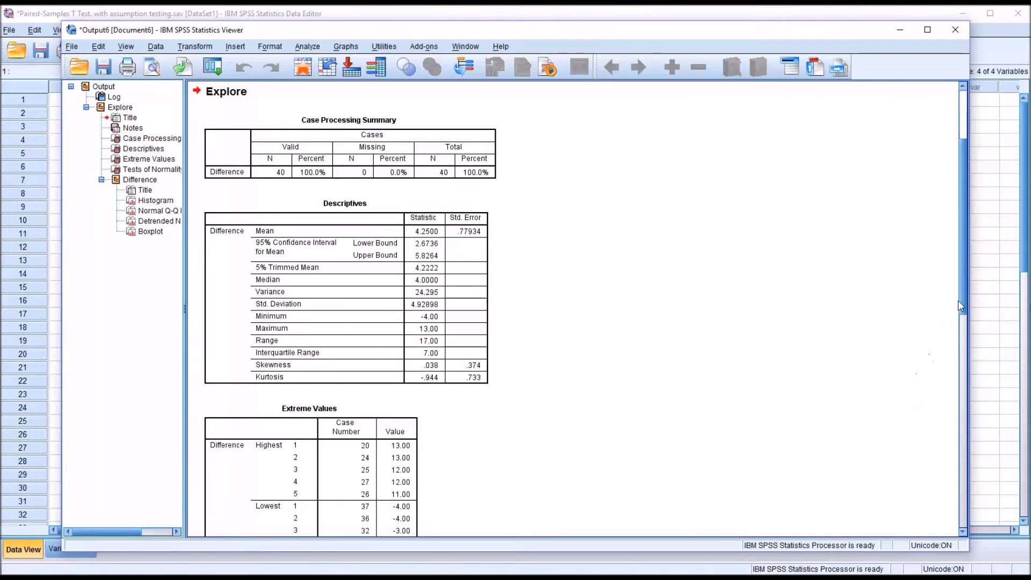
# Step: Scroll to and select the Tests of Normality table and the Difference histogram
pyautogui.scroll(-3)
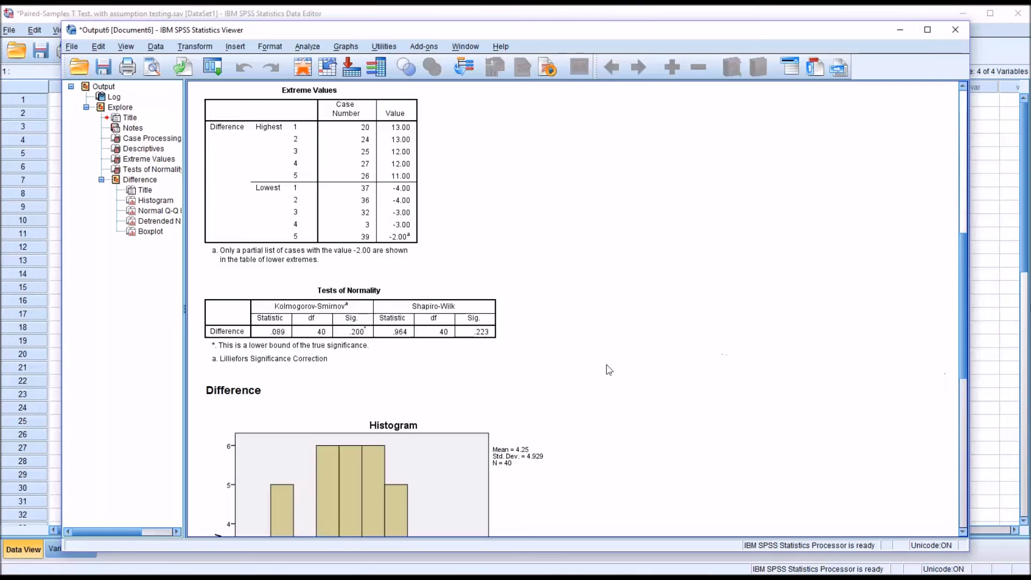
pyautogui.click(434, 309)
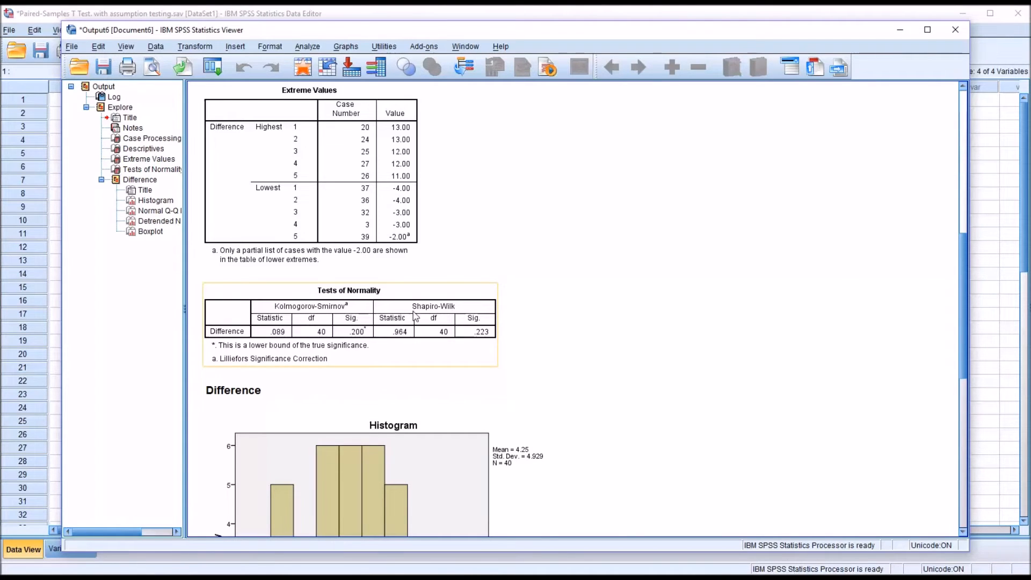
pyautogui.moveTo(481, 295)
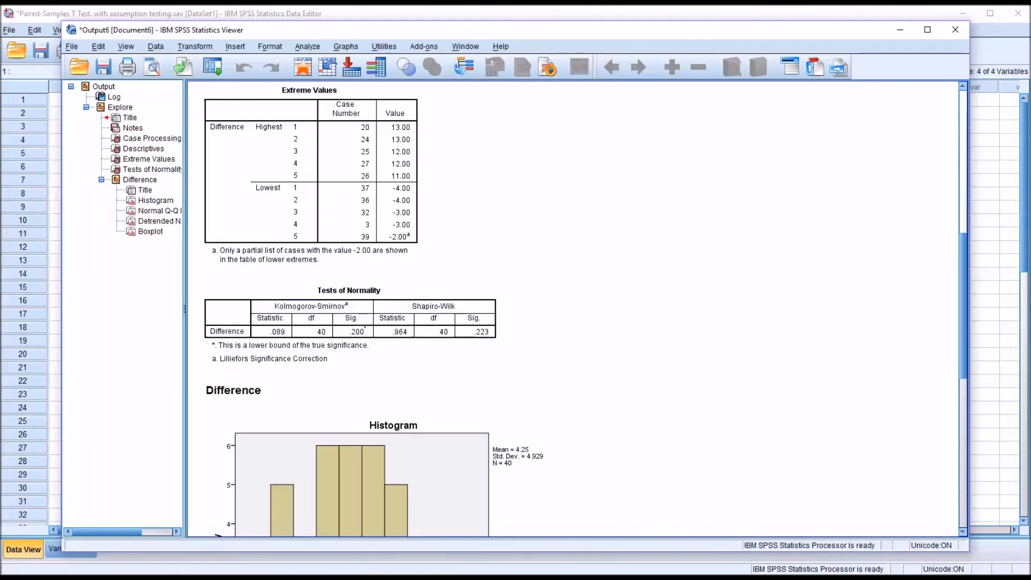
pyautogui.moveTo(818, 458)
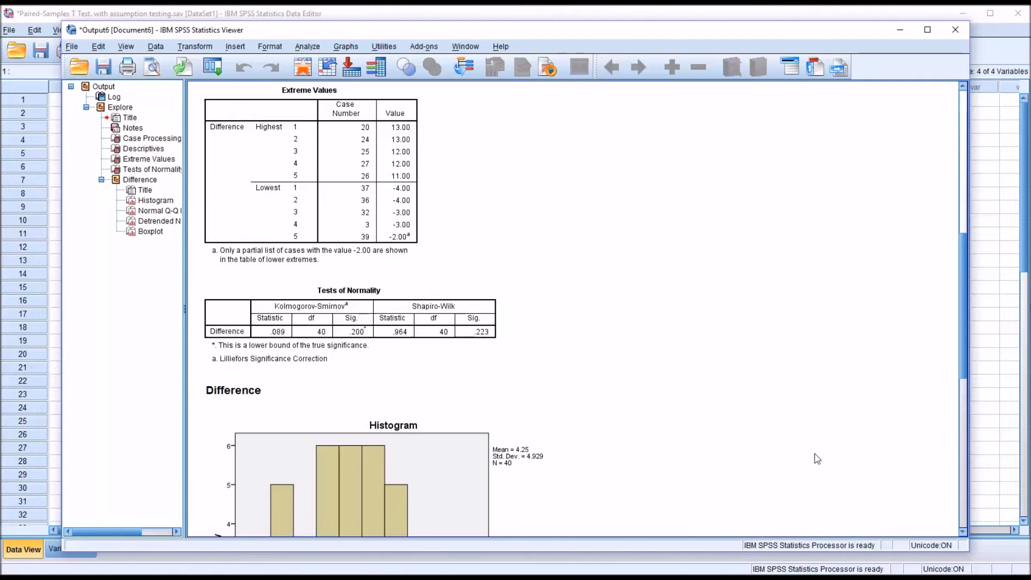
pyautogui.scroll(-3)
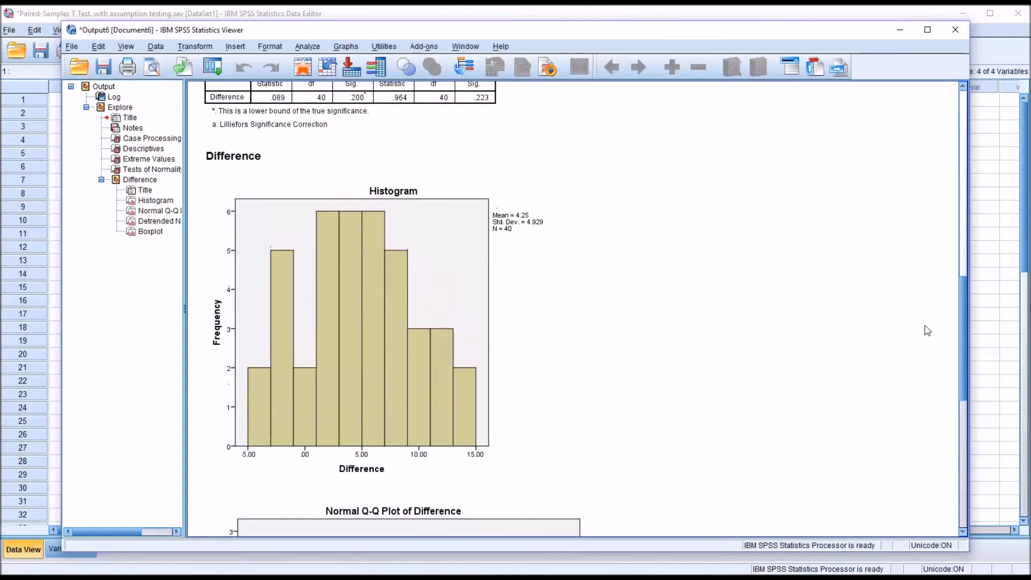
pyautogui.click(401, 354)
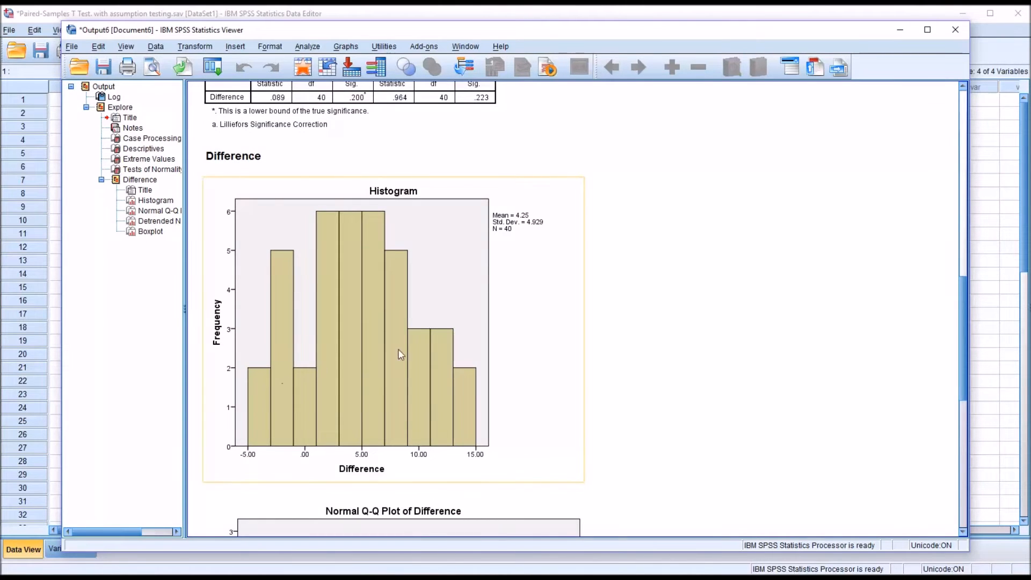
pyautogui.moveTo(386, 302)
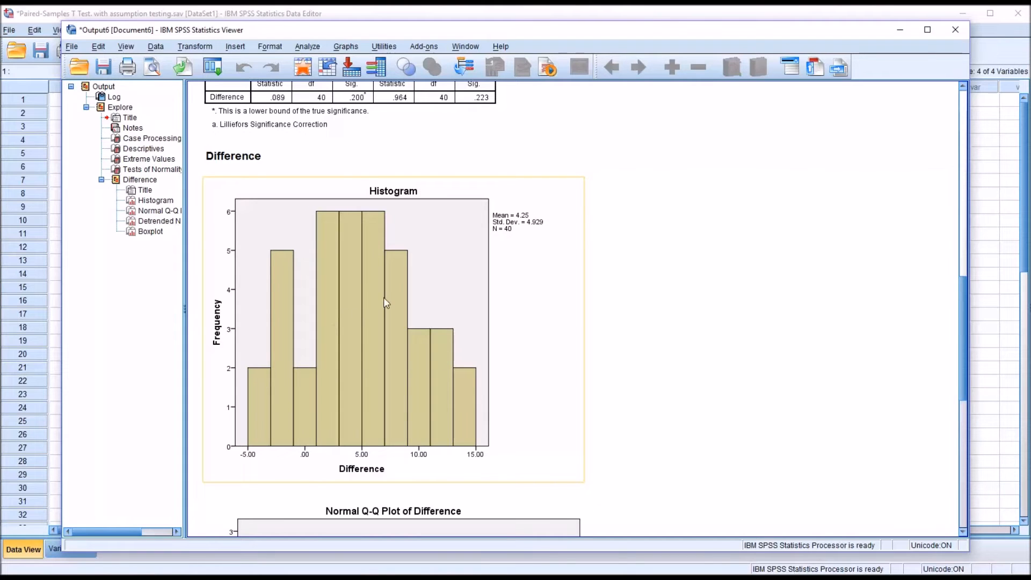
pyautogui.moveTo(408, 294)
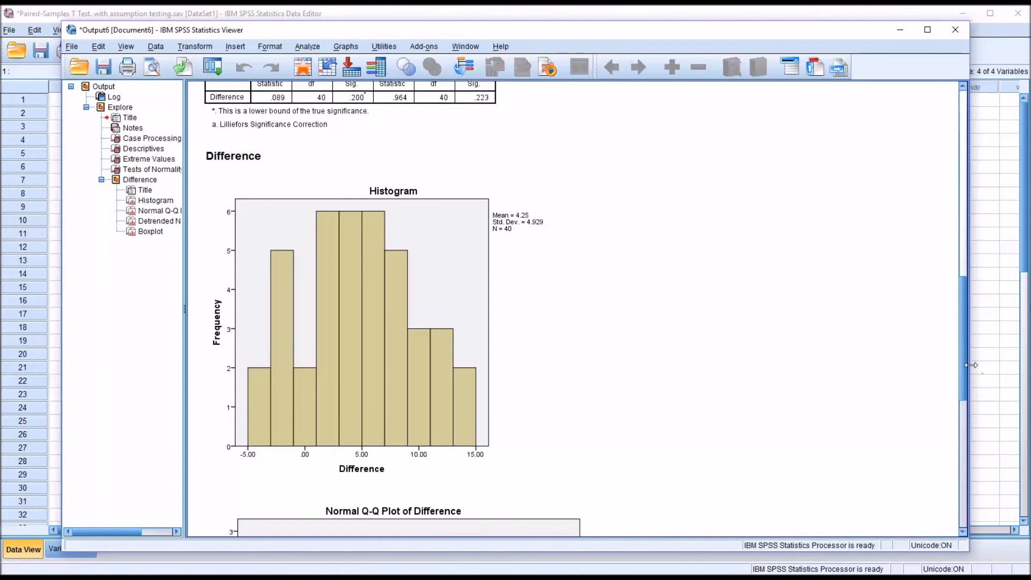
# Step: Scroll down to the Normal Q-Q Plot of Difference
pyautogui.scroll(-3)
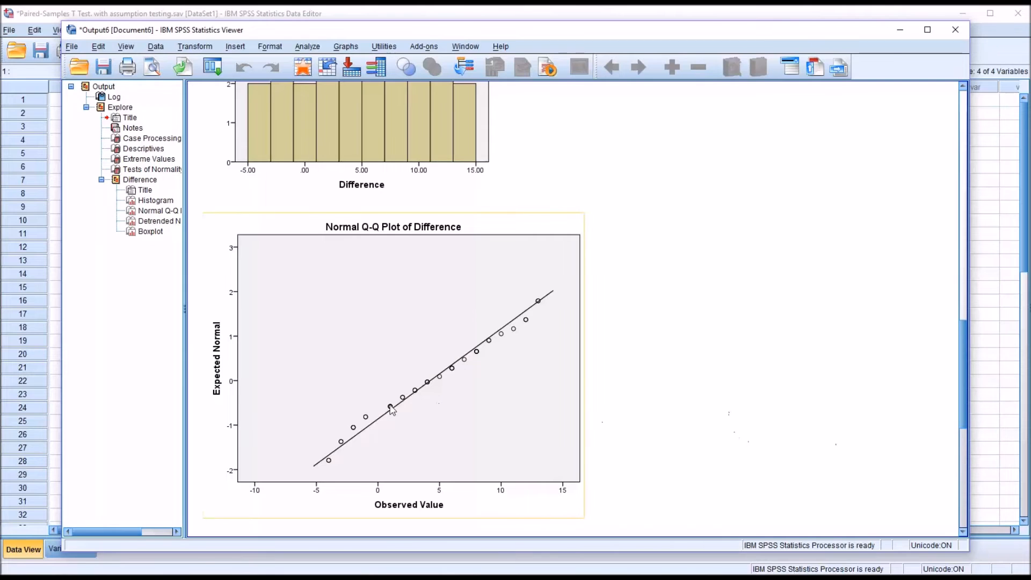
pyautogui.moveTo(485, 358)
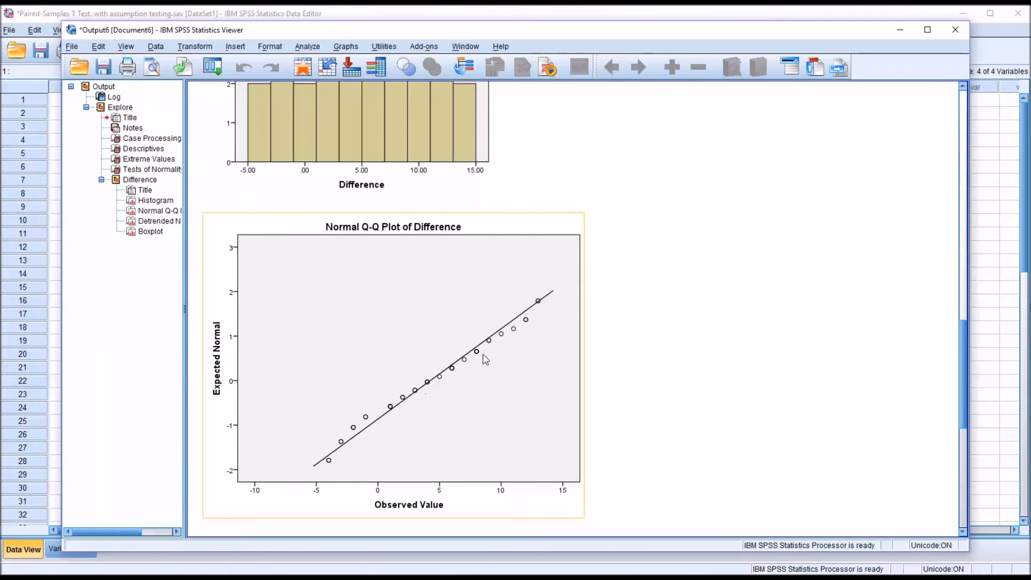
pyautogui.moveTo(469, 366)
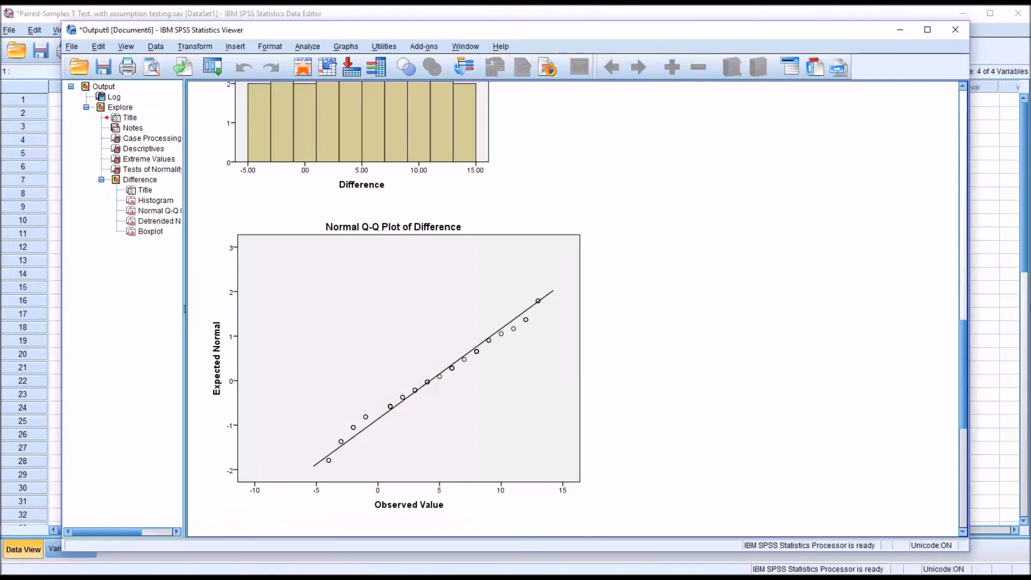
pyautogui.moveTo(669, 430)
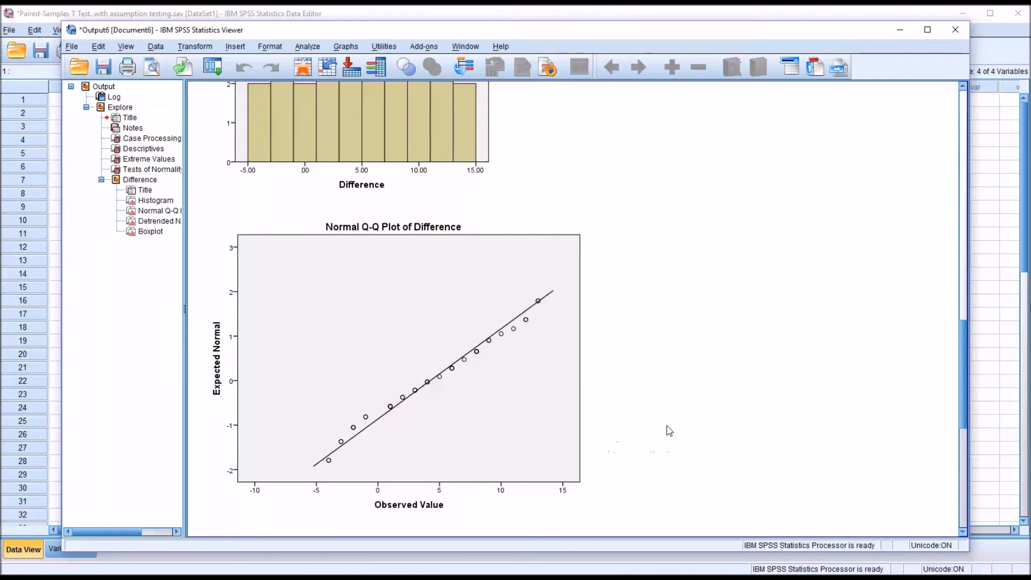
pyautogui.moveTo(781, 555)
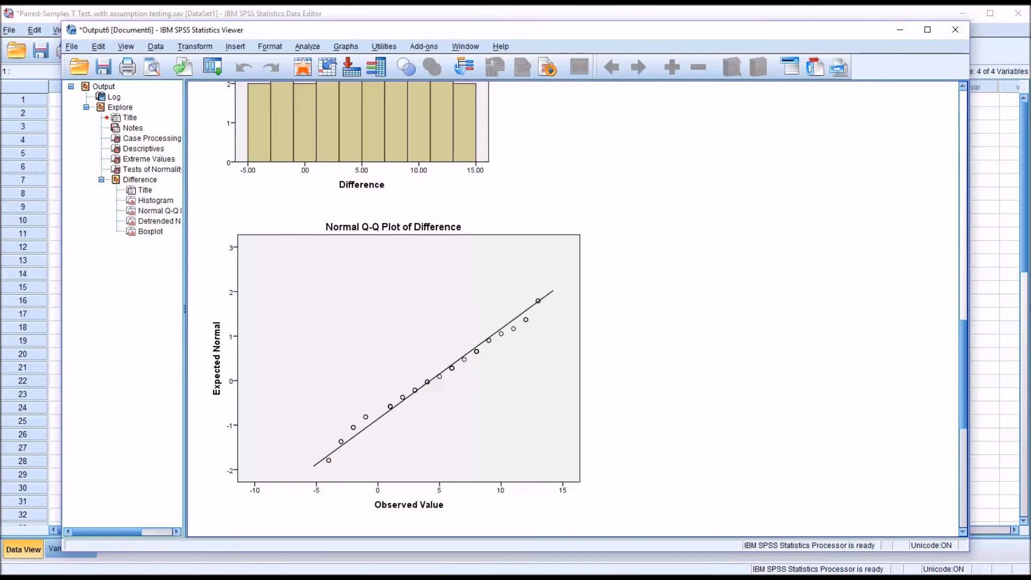
pyautogui.moveTo(935, 401)
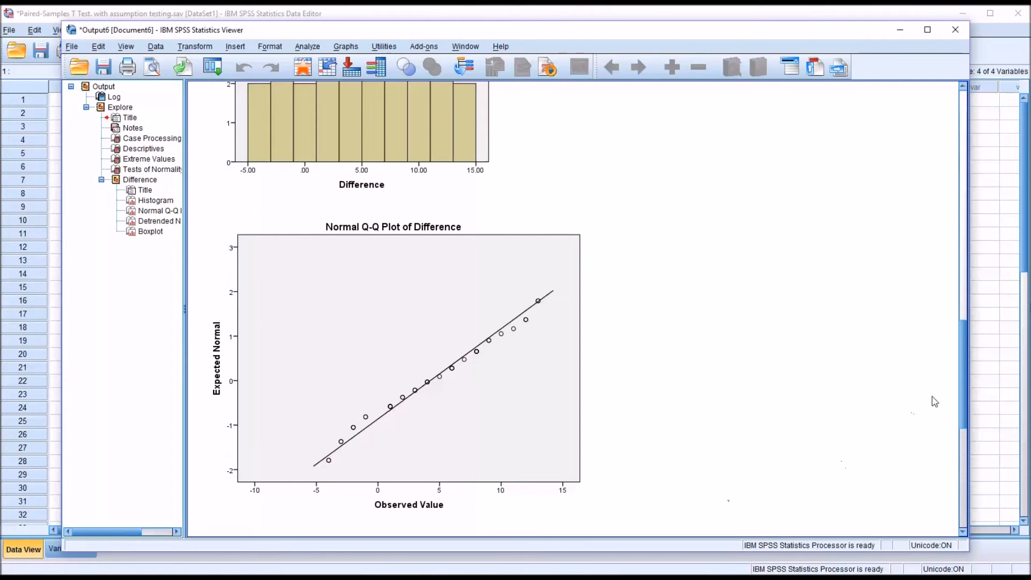
# Step: Scroll past the Detrended Normal Q-Q Plot and select the Difference boxplot
pyautogui.scroll(-3)
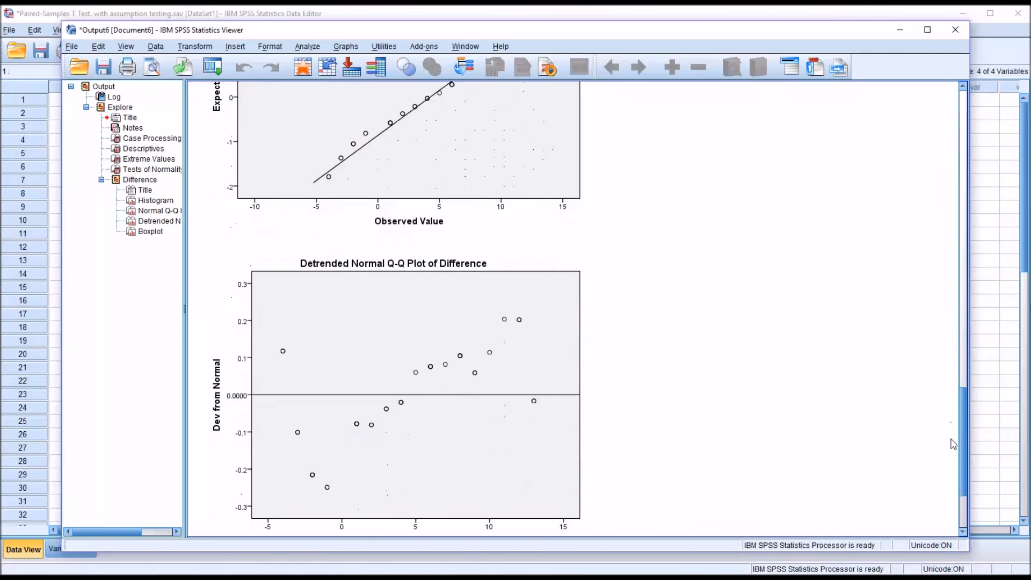
pyautogui.scroll(-3)
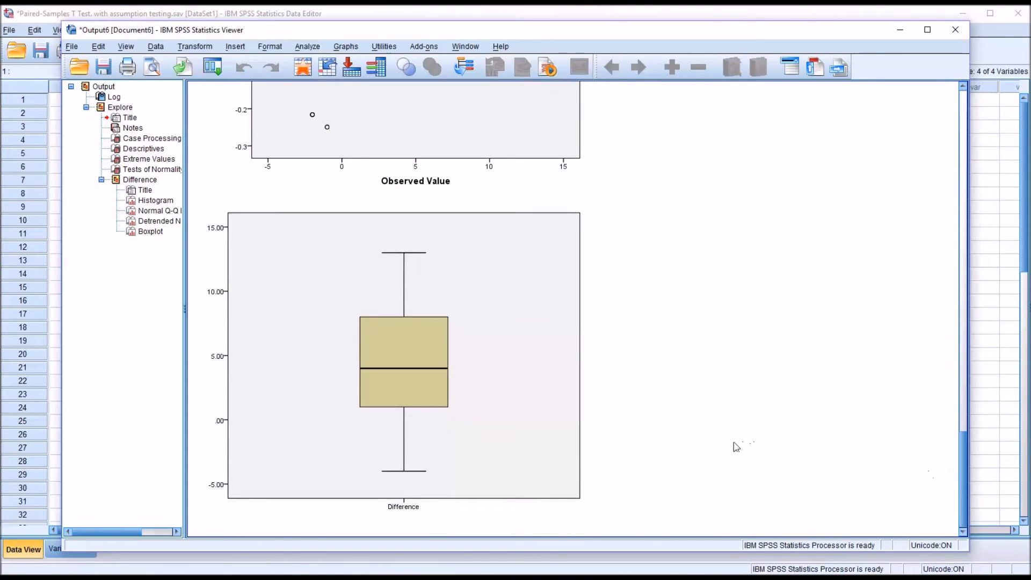
pyautogui.click(403, 355)
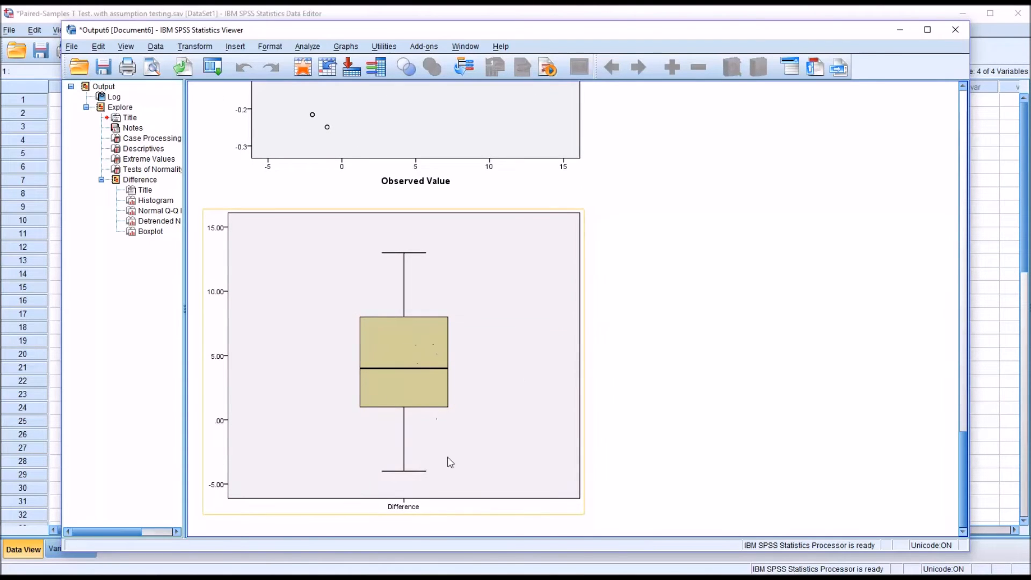
pyautogui.moveTo(421, 254)
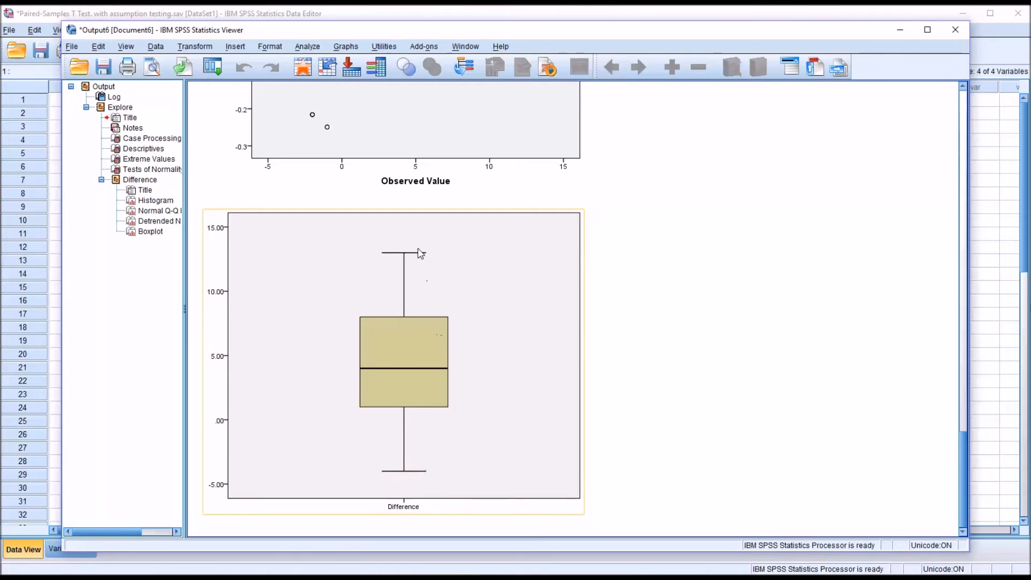
pyautogui.moveTo(407, 489)
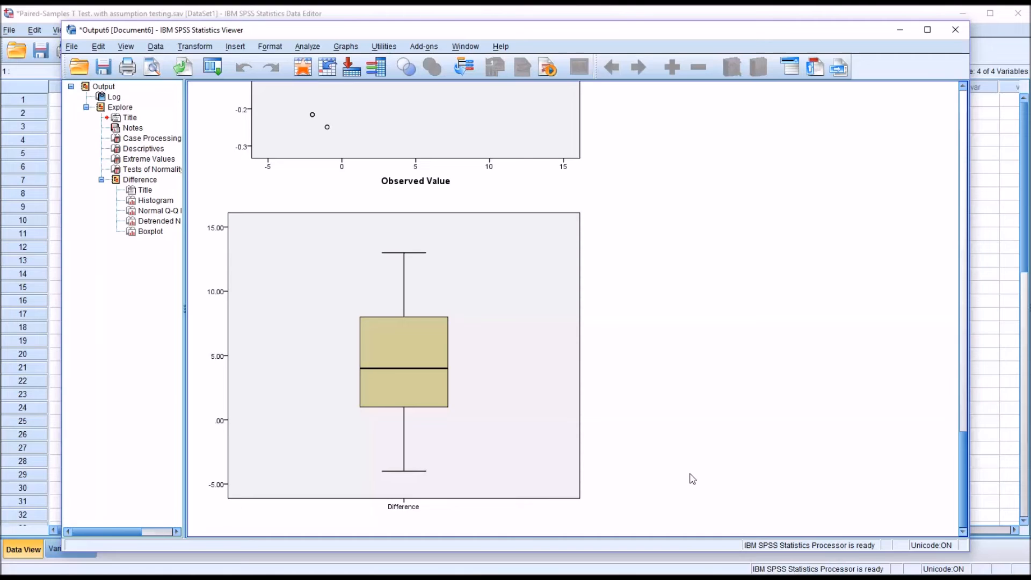
pyautogui.moveTo(736, 556)
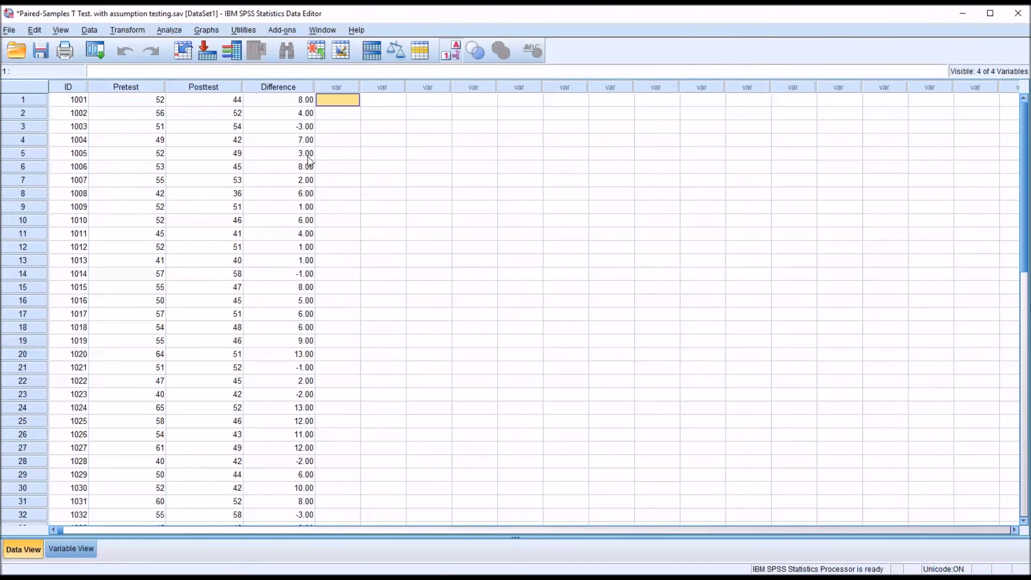
pyautogui.moveTo(174, 38)
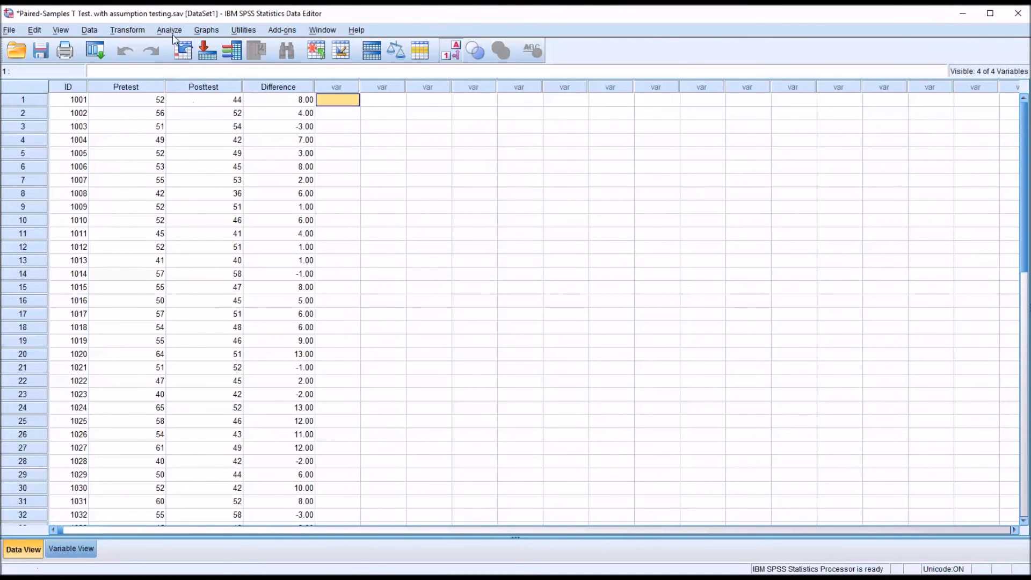
# Step: Run a Paired-Samples T Test pairing Pretest with Posttest
pyautogui.click(170, 29)
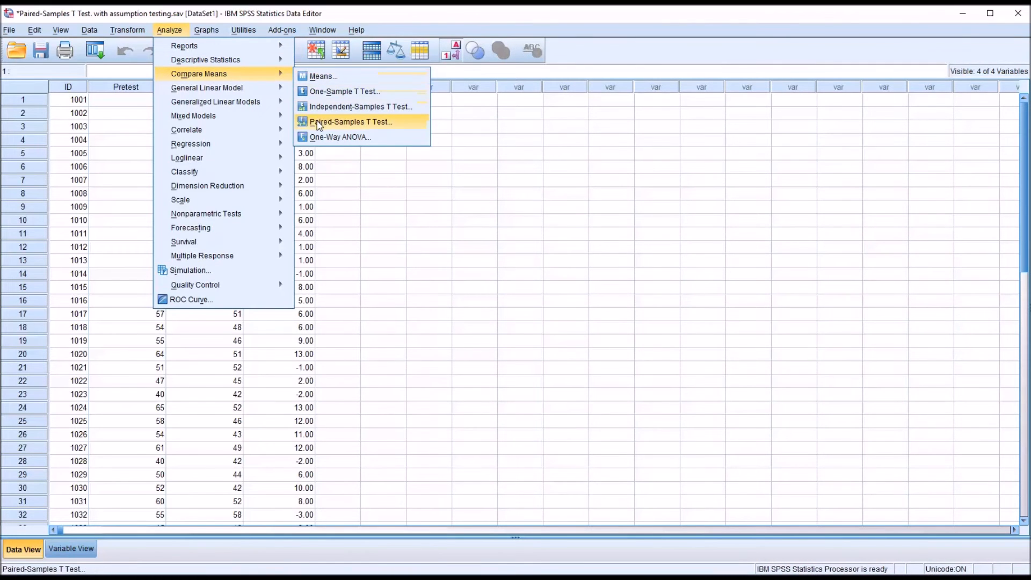
pyautogui.click(351, 122)
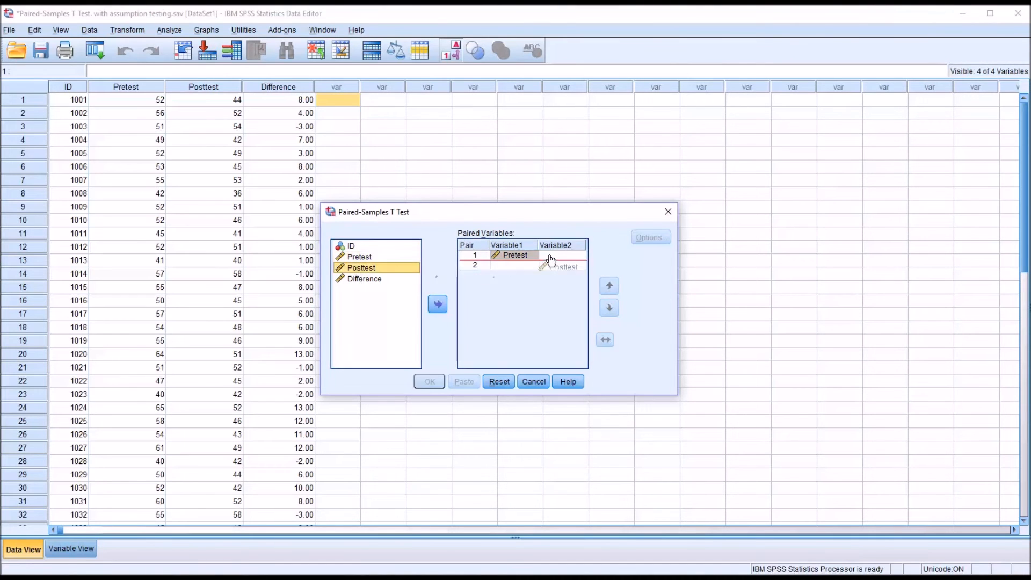
pyautogui.click(437, 304)
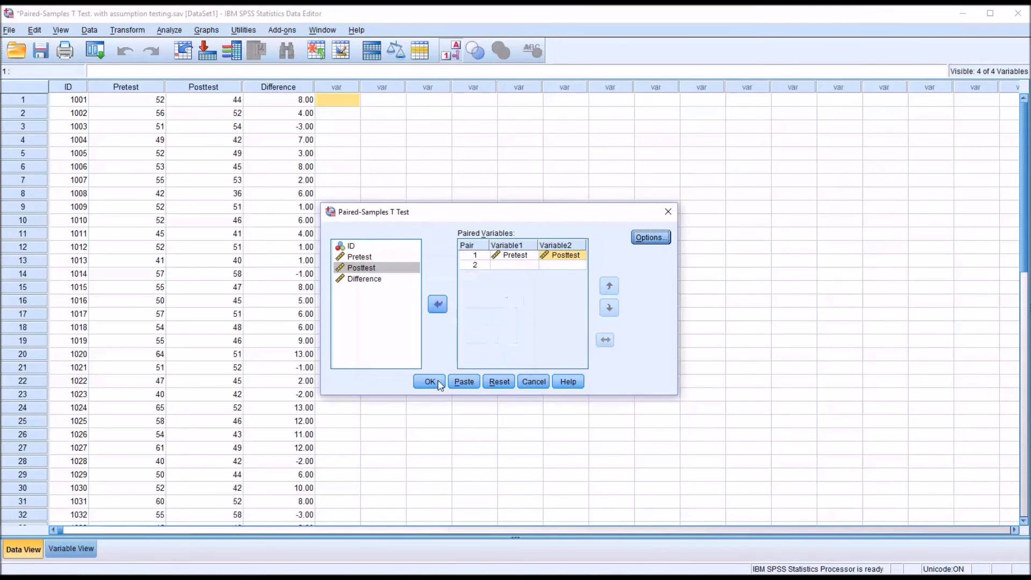
pyautogui.click(430, 381)
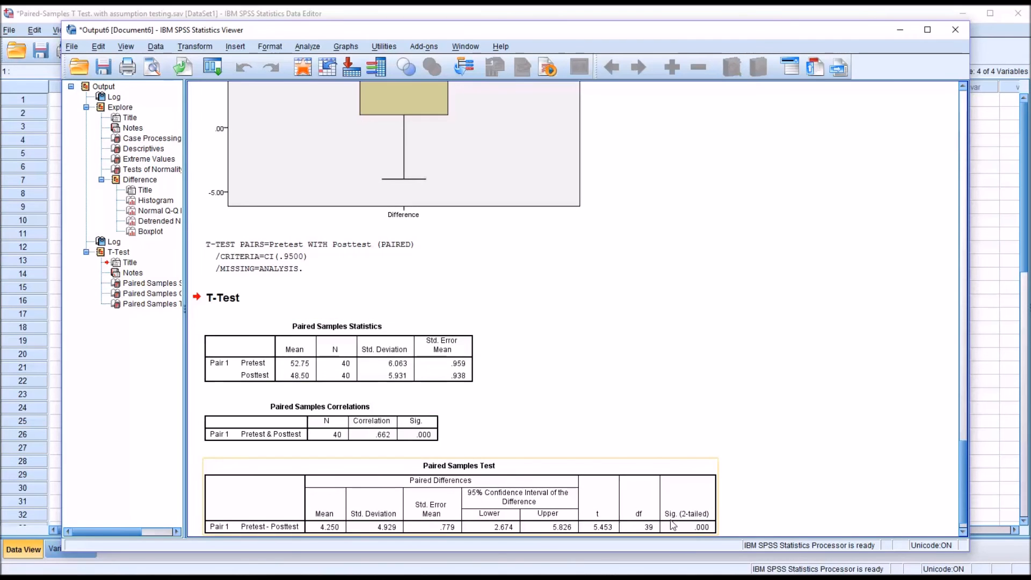
pyautogui.moveTo(697, 536)
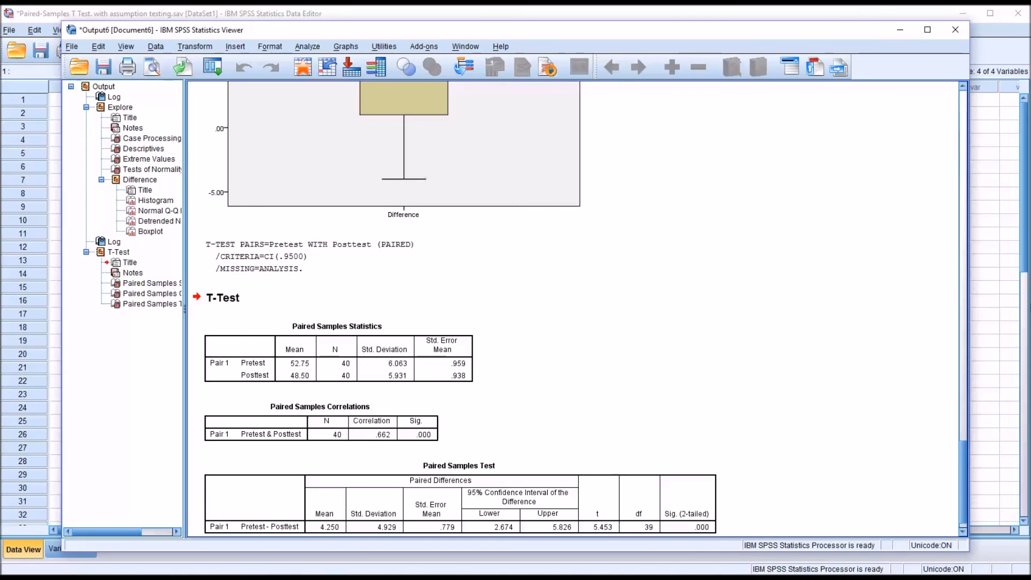
# Step: Select the Paired Samples Test table showing mean difference 4.250, Sig. .000
pyautogui.click(704, 527)
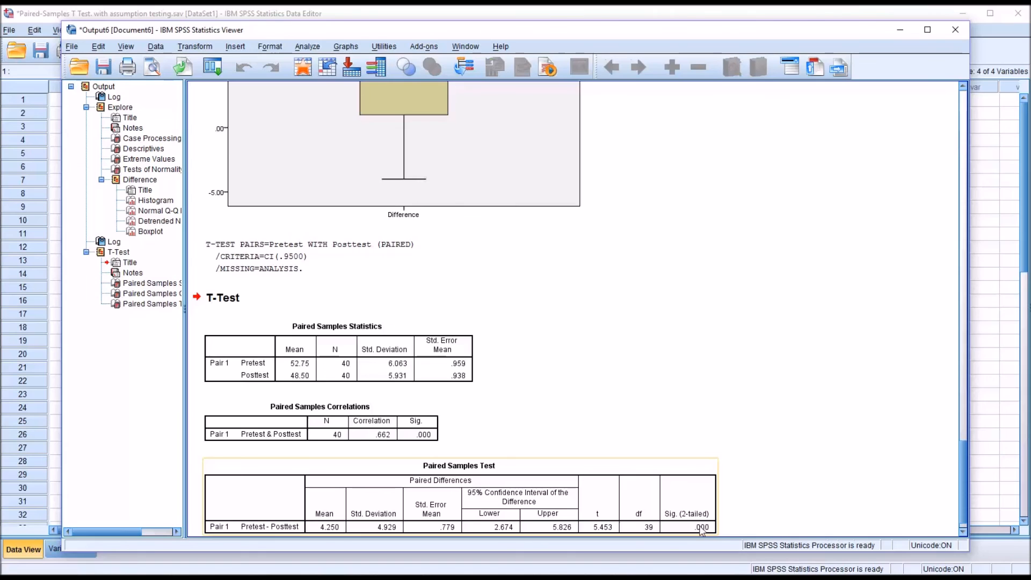
# Step: Open the Paired Samples Test table to reveal exact significance 0.000001
pyautogui.doubleClick(459, 496)
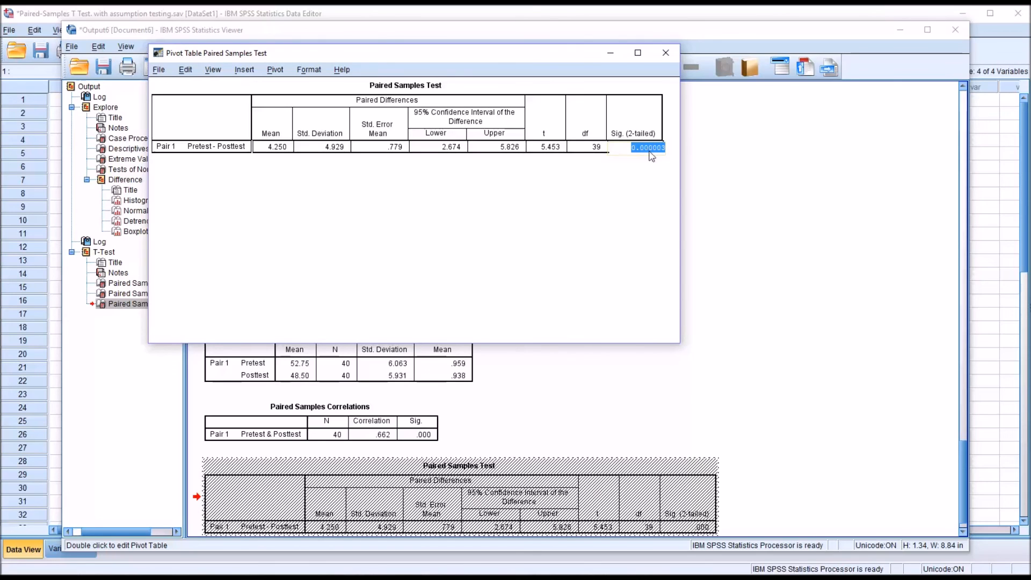
pyautogui.moveTo(680, 197)
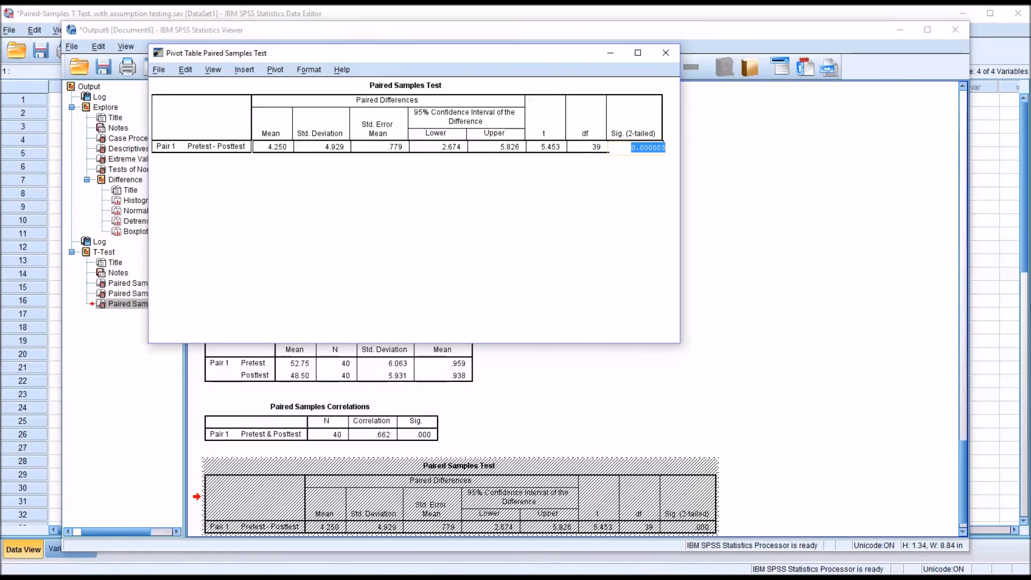
pyautogui.moveTo(644, 166)
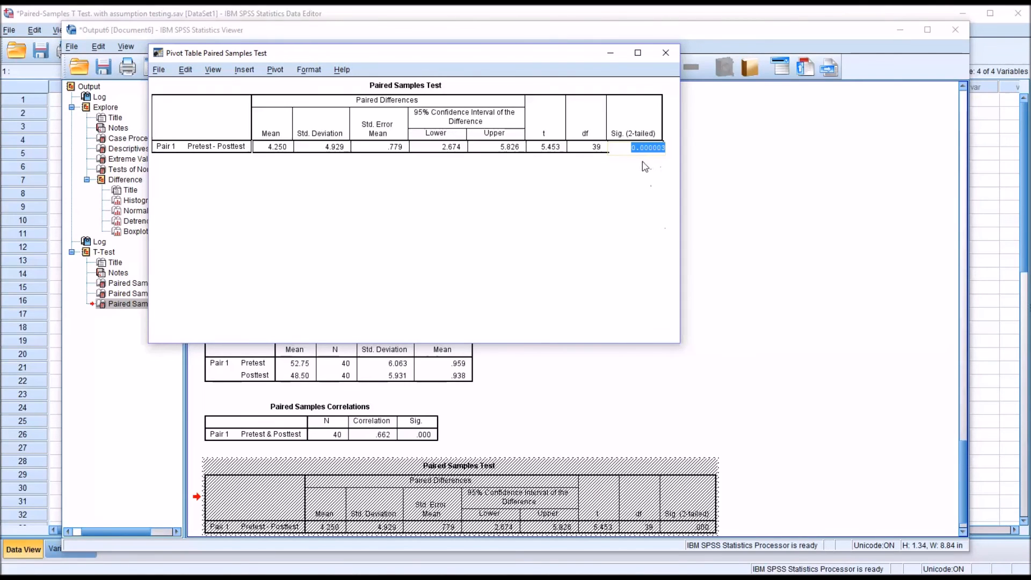
pyautogui.moveTo(634, 165)
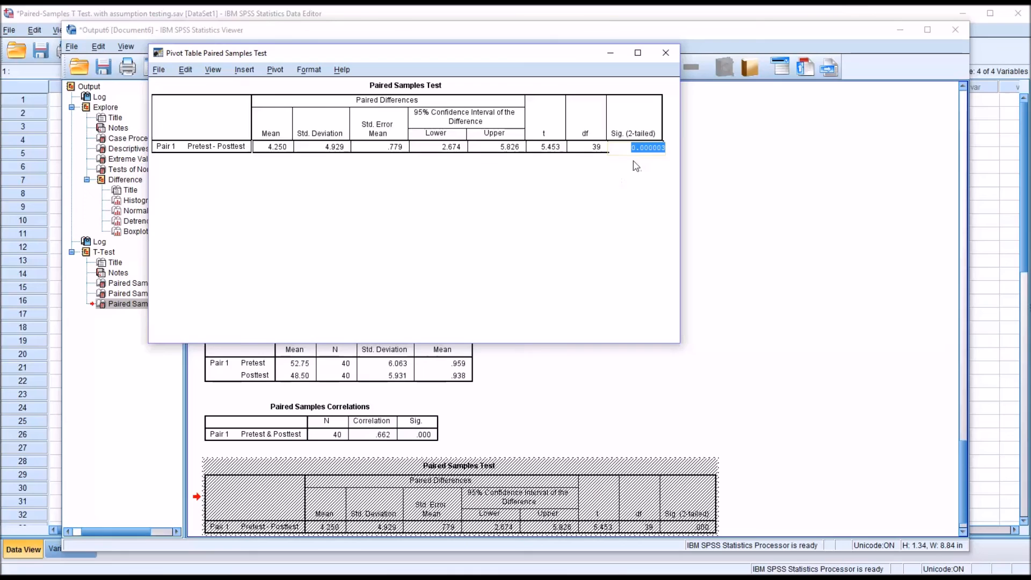
pyautogui.moveTo(660, 158)
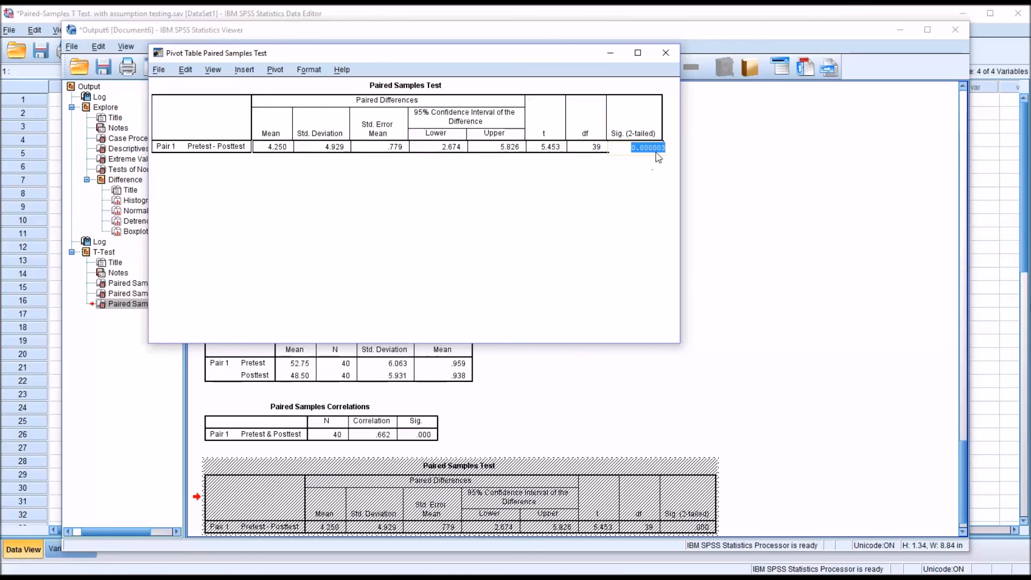
pyautogui.moveTo(656, 161)
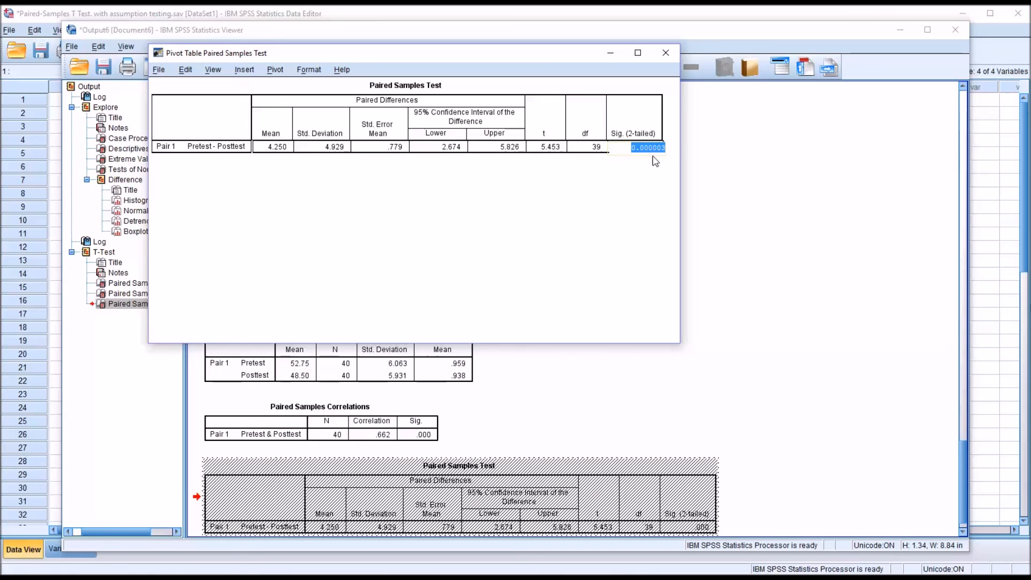
pyautogui.moveTo(699, 225)
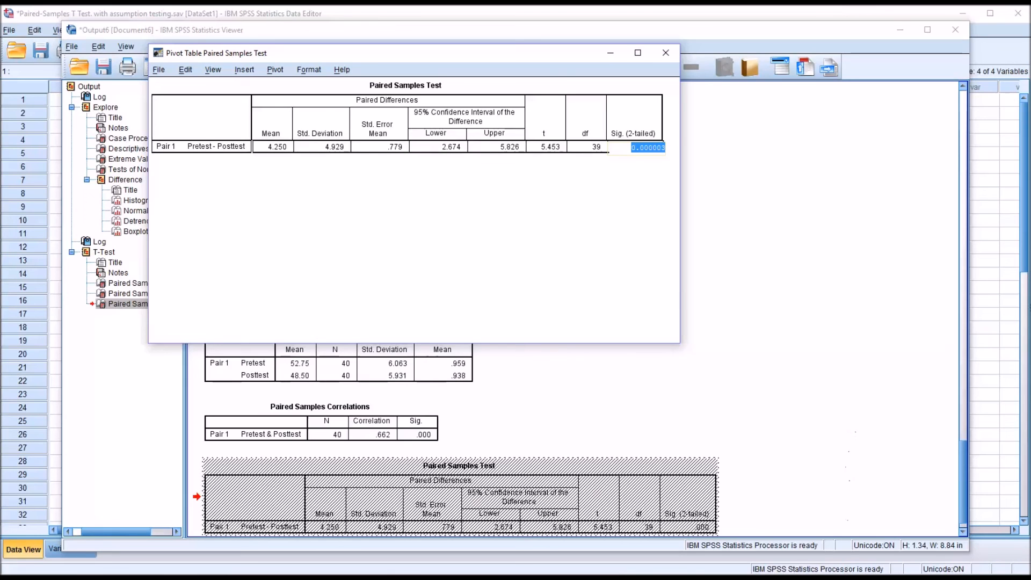
pyautogui.moveTo(662, 67)
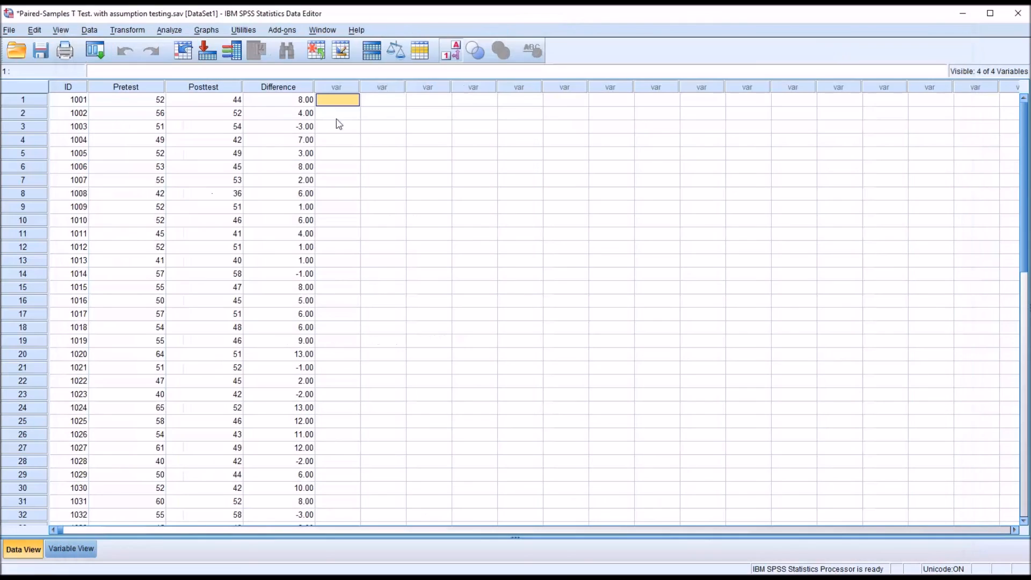
pyautogui.click(202, 86)
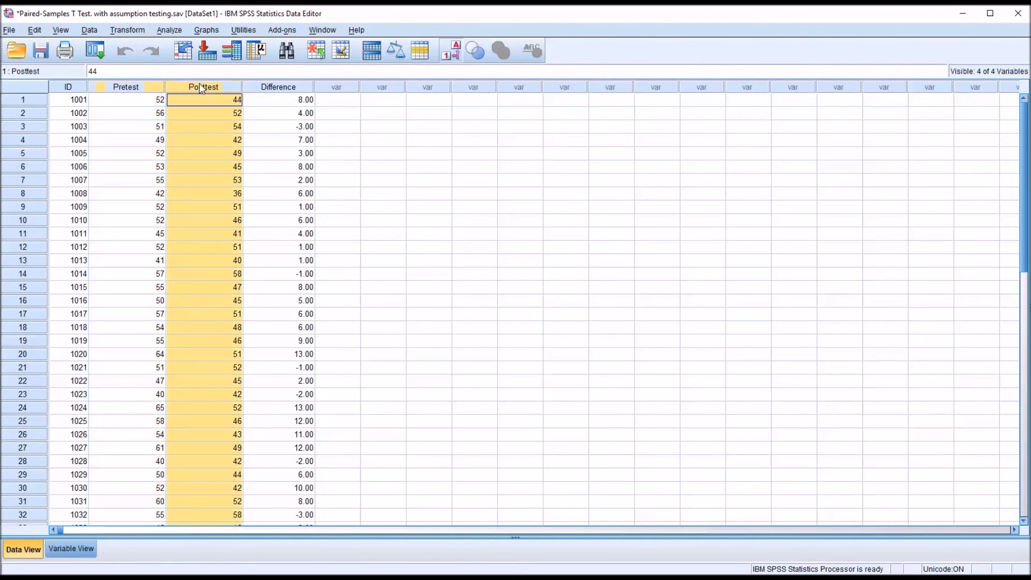
pyautogui.click(337, 100)
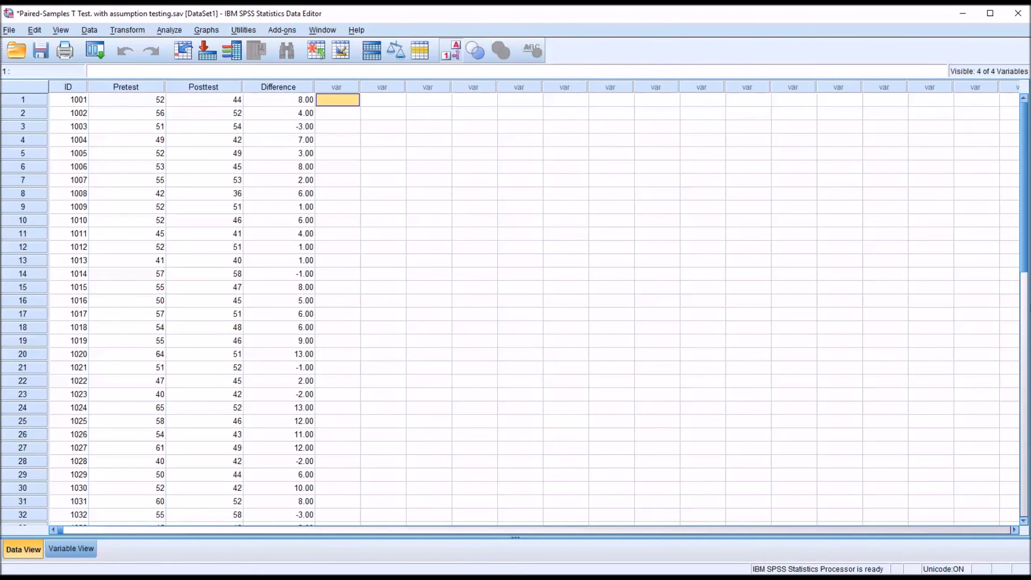